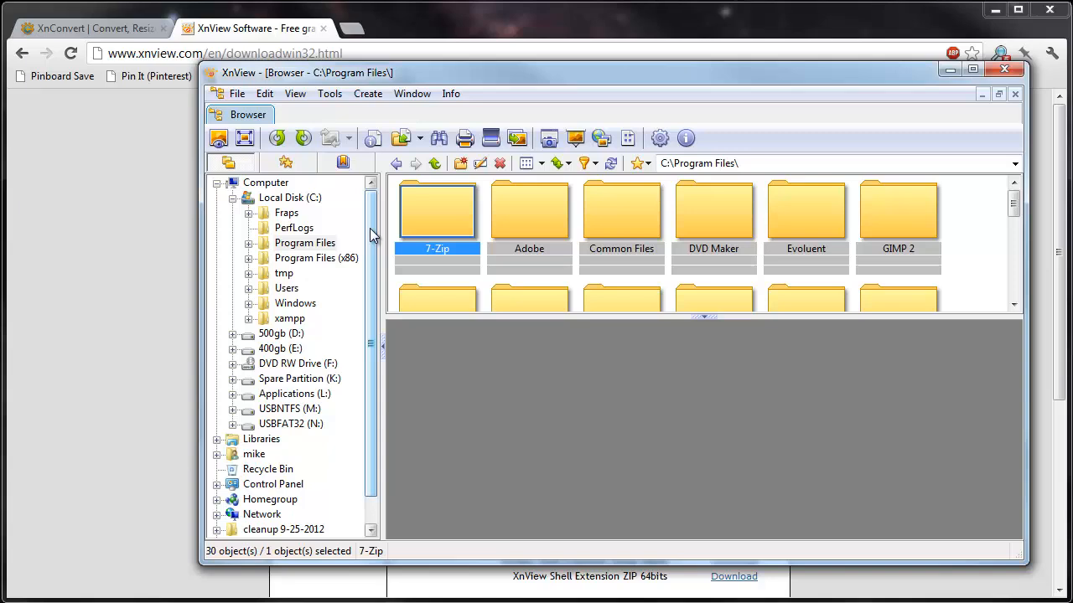
{"action": "mouse_move", "coordinate": [325, 48]}
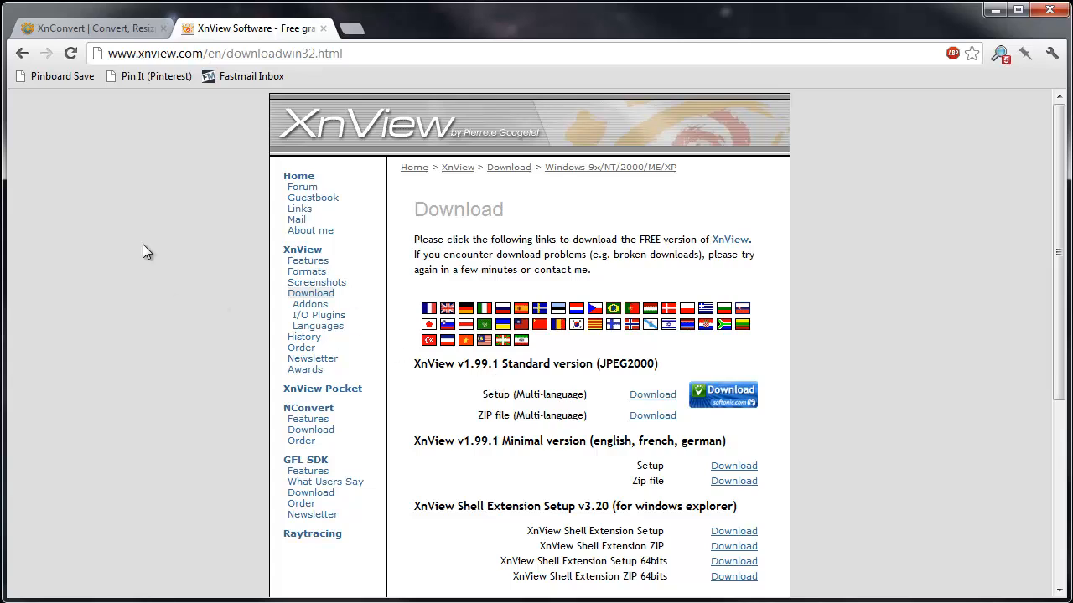
{"action": "mouse_move", "coordinate": [168, 116]}
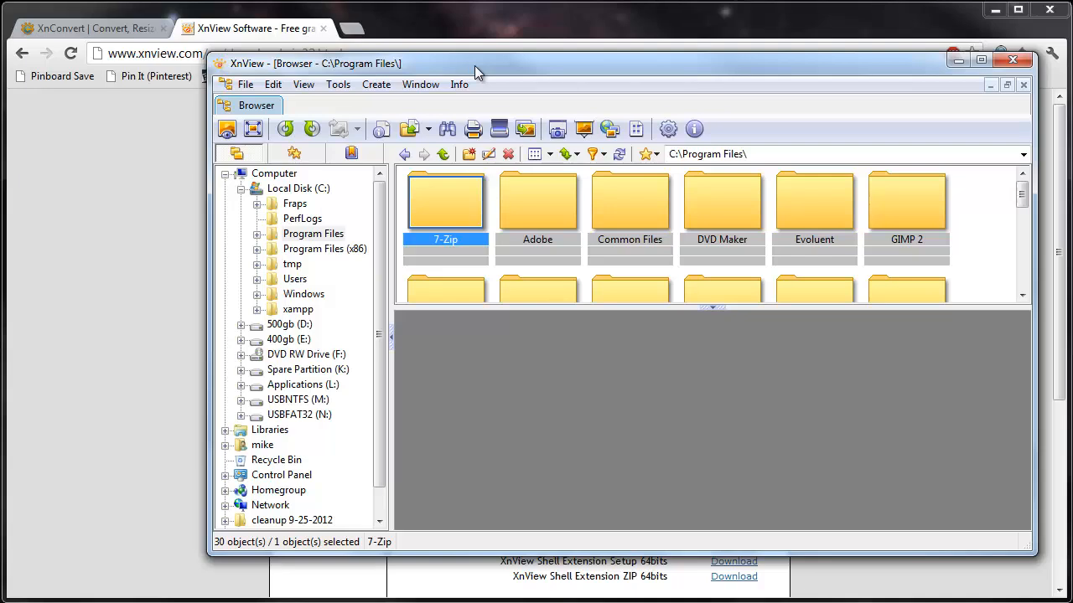
{"action": "mouse_move", "coordinate": [417, 74]}
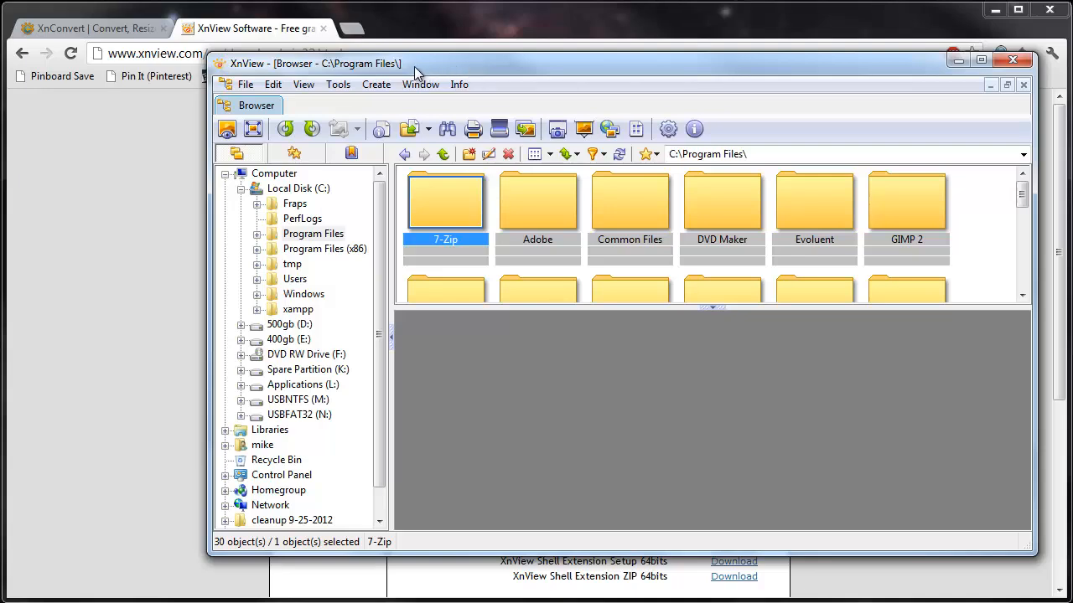
Browse to the pano 6 folder on the Desktop and preview photo P1030796
{"action": "scroll", "scroll_direction": "down", "scroll_amount": 3}
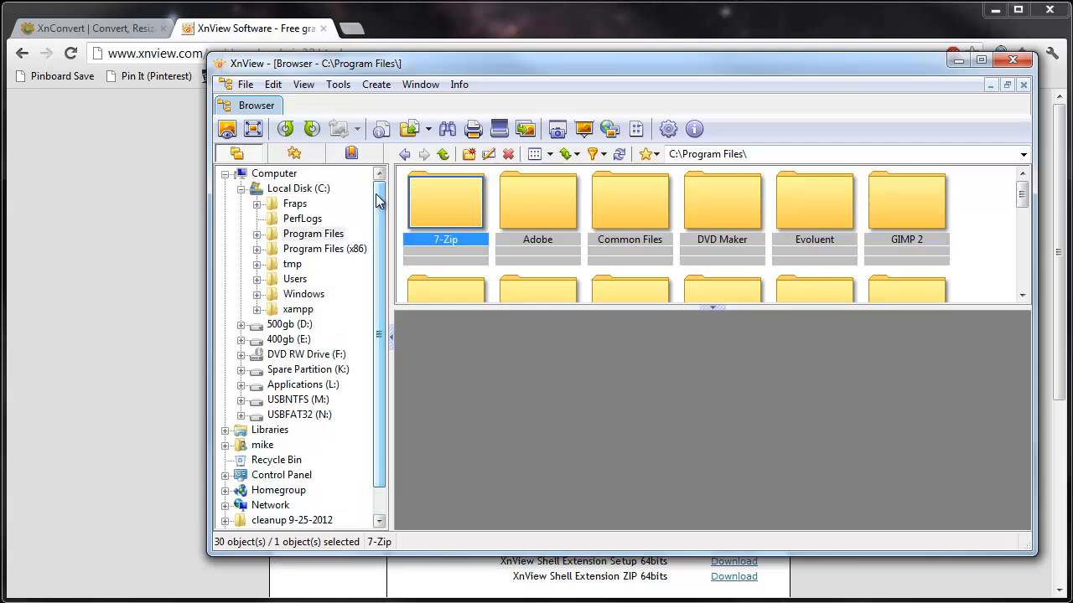
{"action": "scroll", "scroll_direction": "down", "scroll_amount": 3}
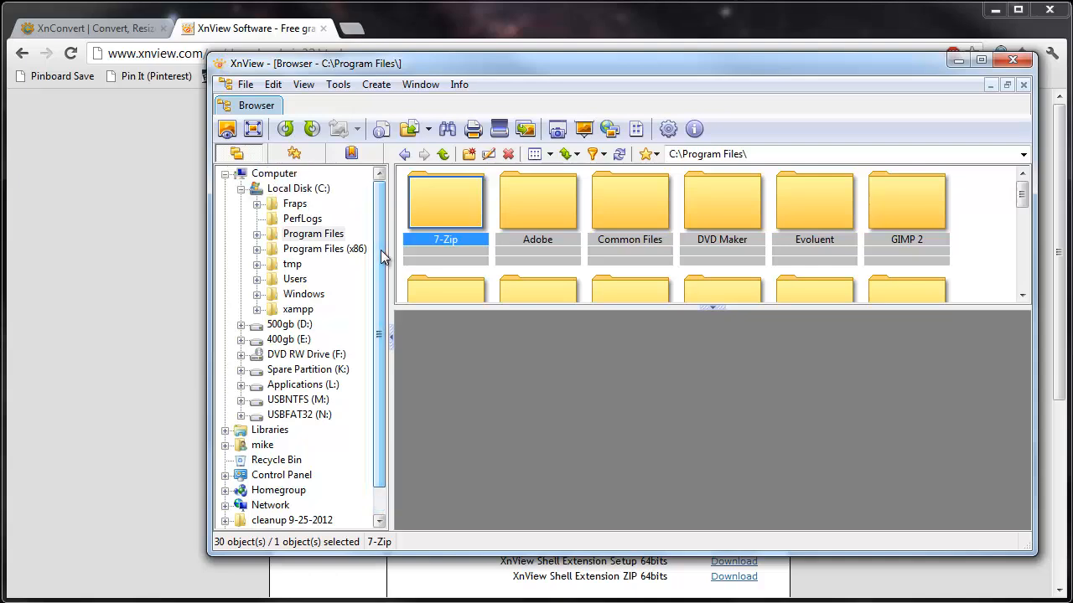
{"action": "mouse_move", "coordinate": [257, 342]}
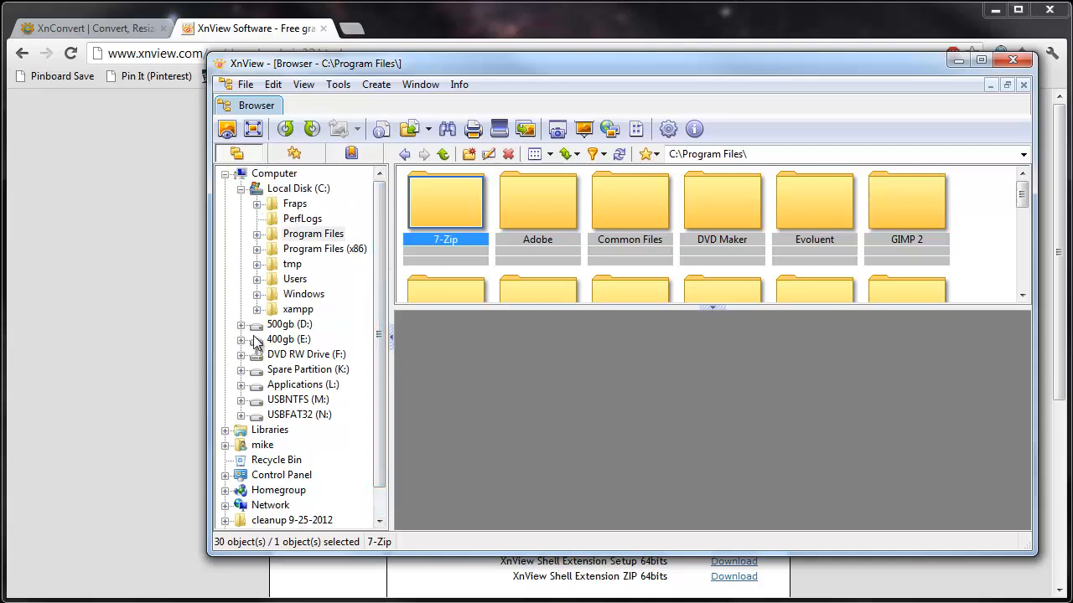
{"action": "scroll", "scroll_direction": "down", "scroll_amount": 3}
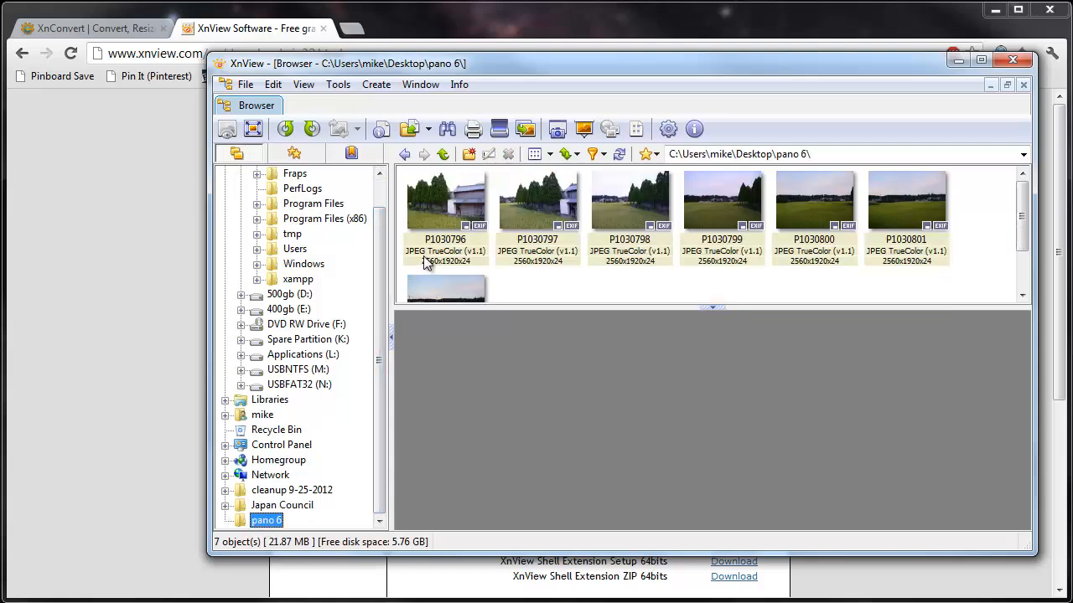
{"action": "mouse_move", "coordinate": [377, 370]}
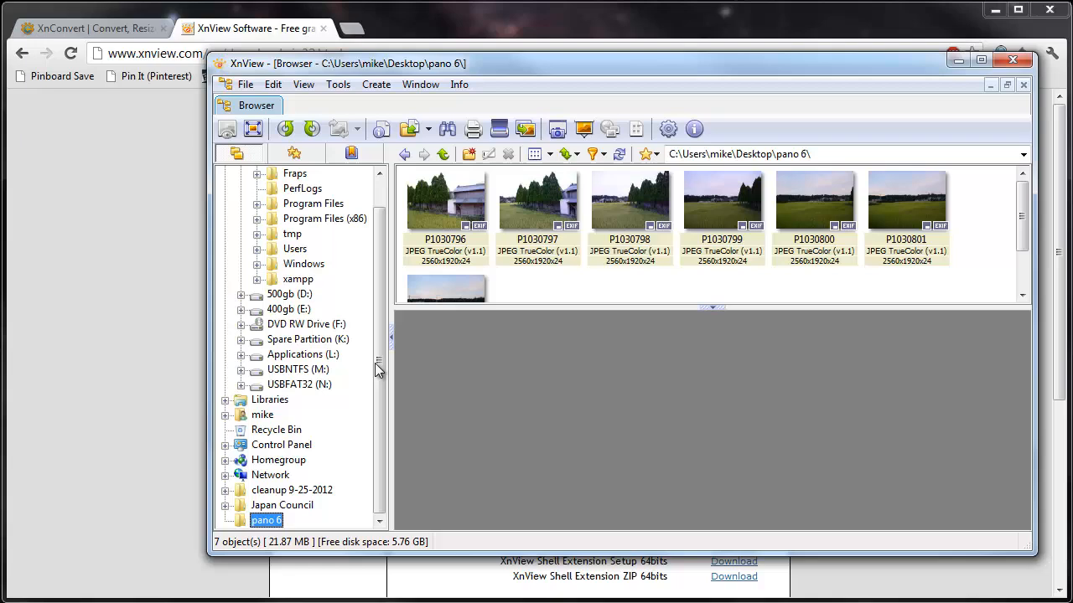
{"action": "mouse_move", "coordinate": [387, 293]}
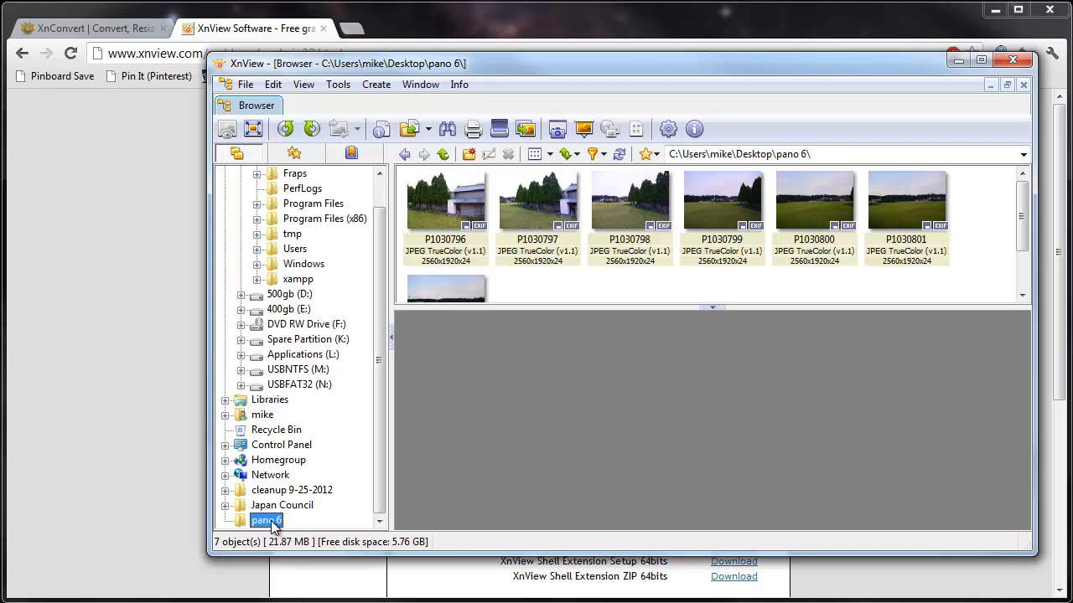
{"action": "mouse_move", "coordinate": [590, 201]}
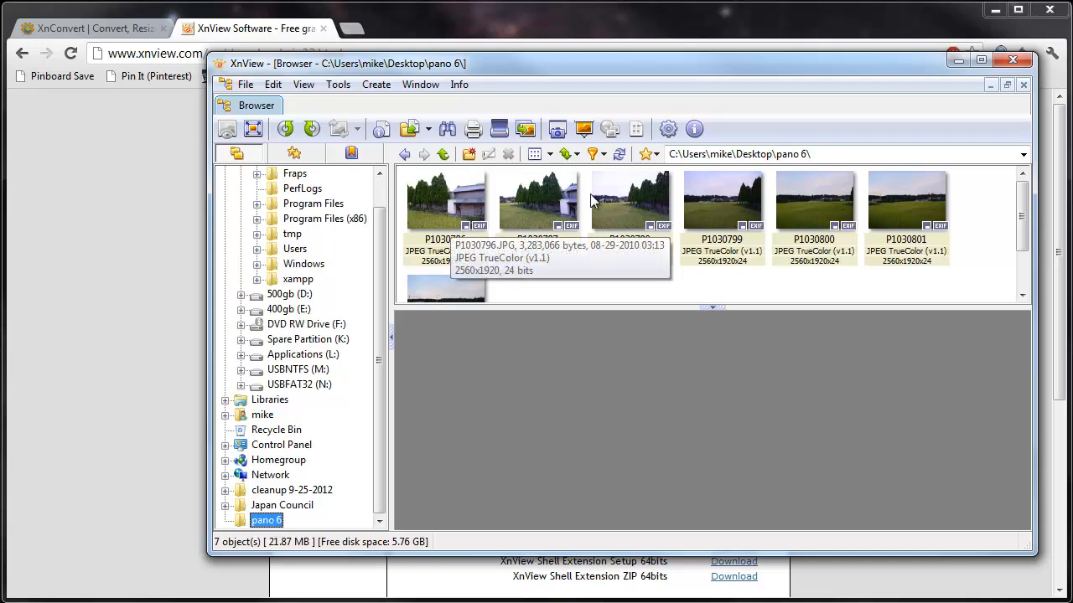
{"action": "mouse_move", "coordinate": [878, 267]}
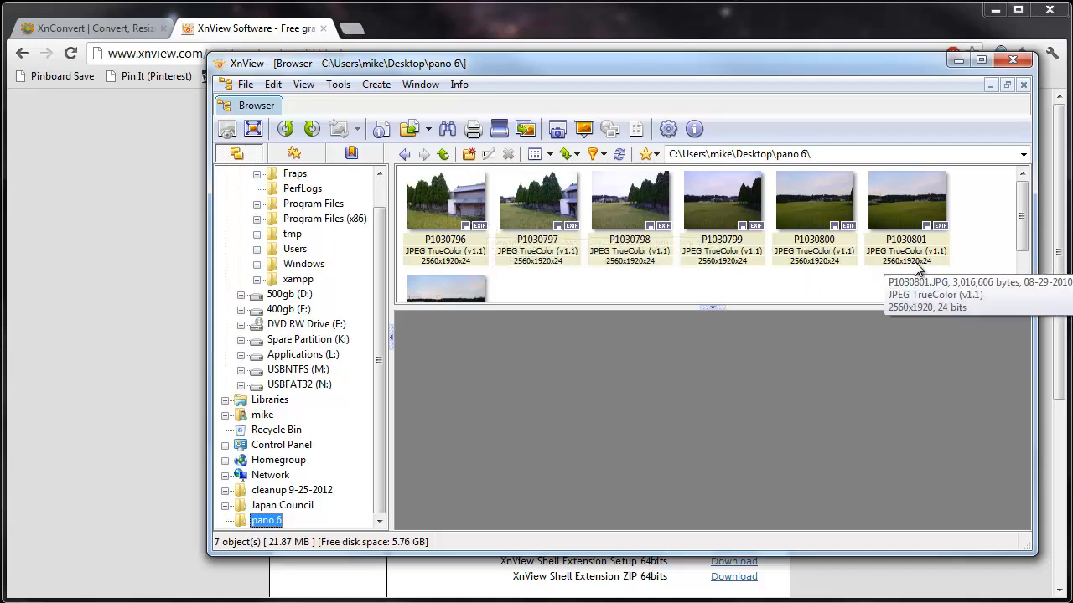
{"action": "mouse_move", "coordinate": [528, 243]}
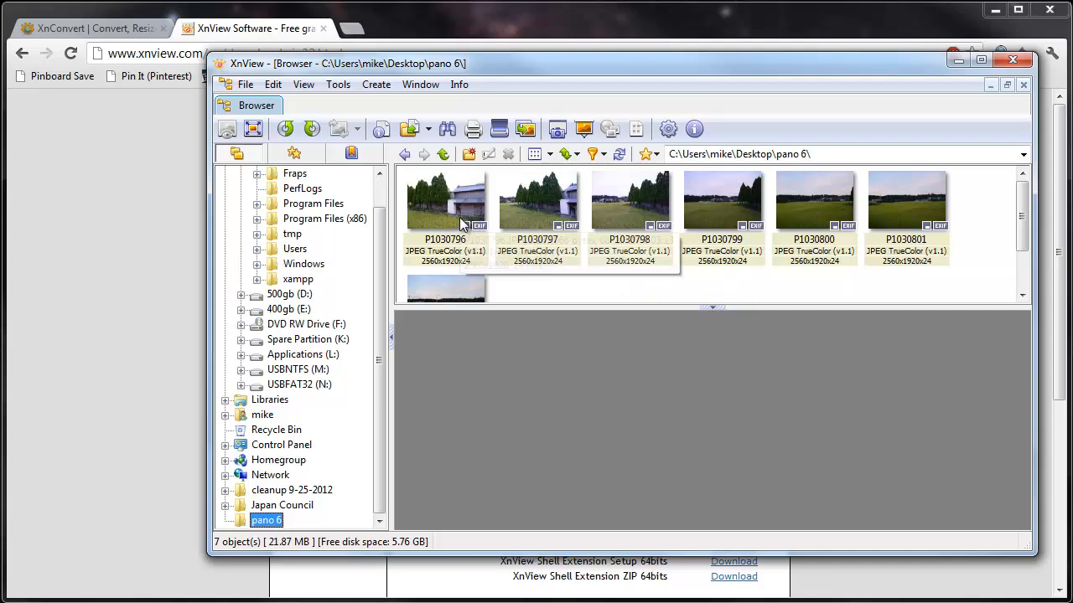
{"action": "mouse_move", "coordinate": [452, 209]}
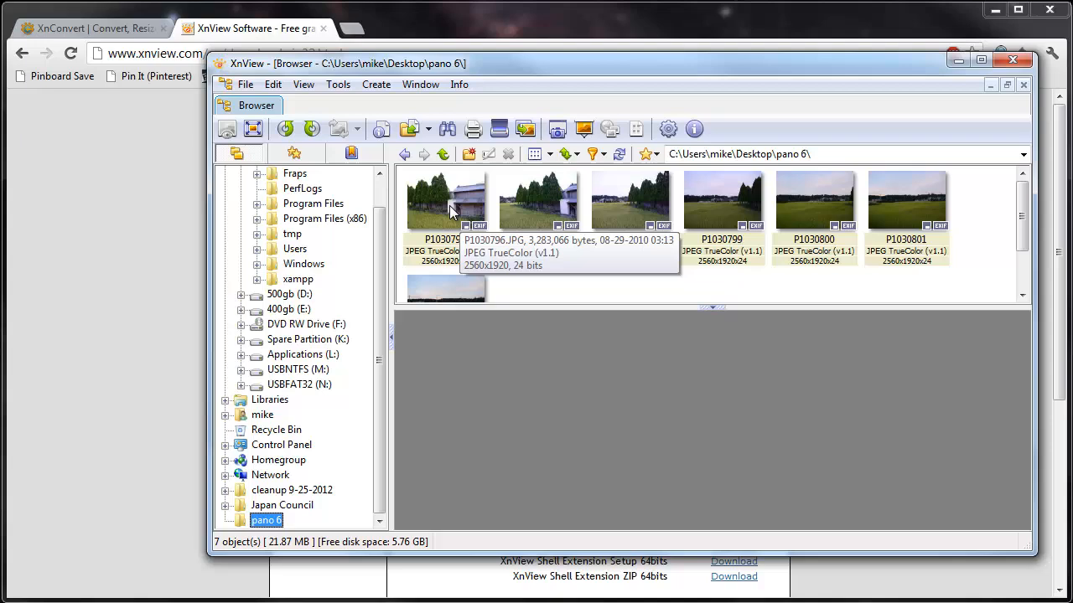
{"action": "left_click", "coordinate": [444, 199]}
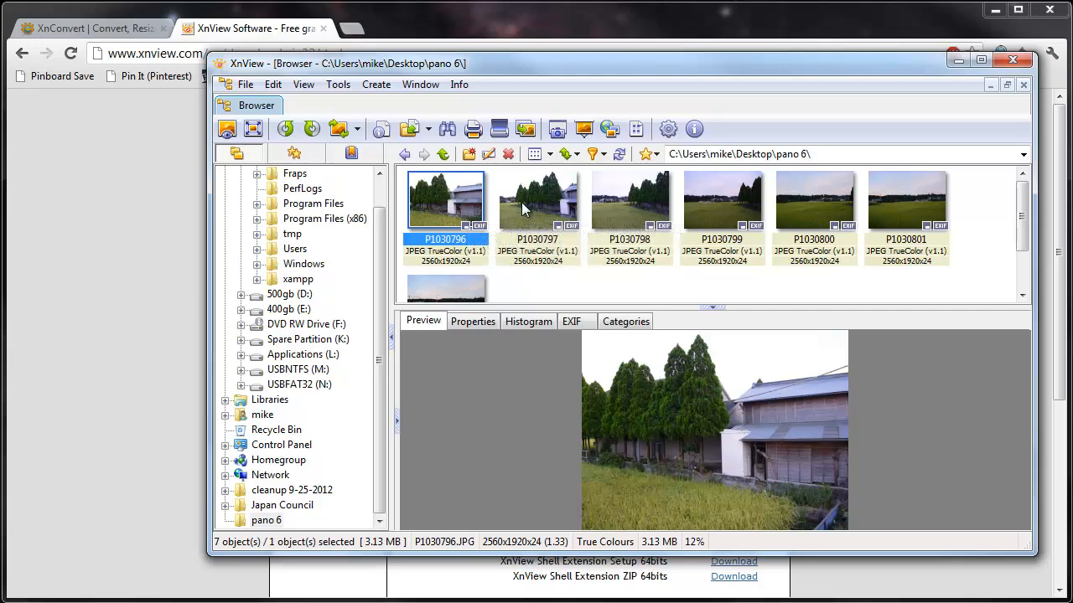
Shift-select P1030796 through P1030802, all seven photos
{"action": "left_click", "coordinate": [538, 200]}
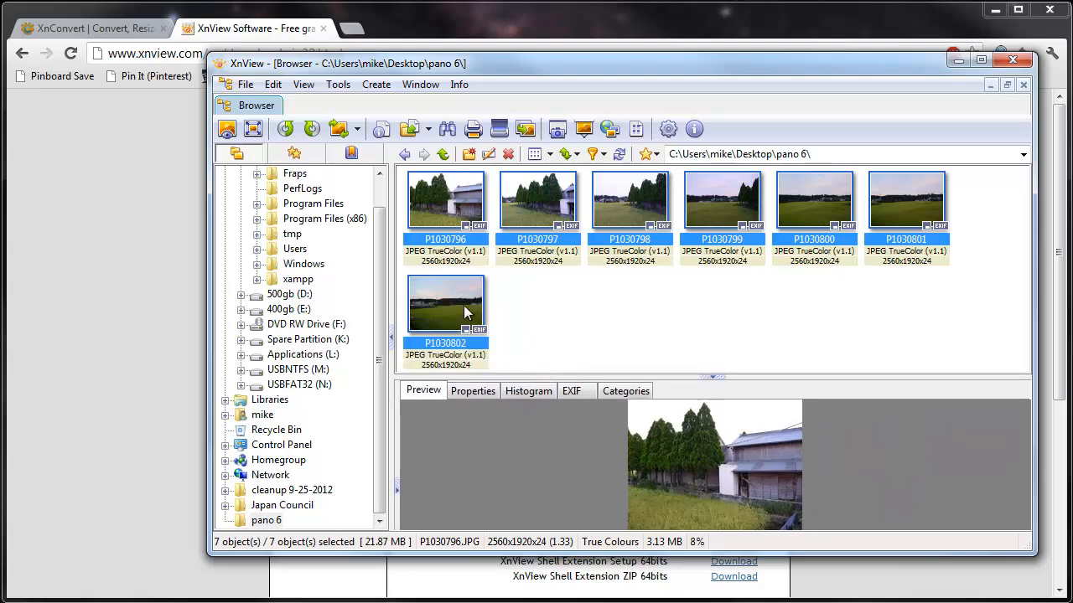
{"action": "mouse_move", "coordinate": [546, 324]}
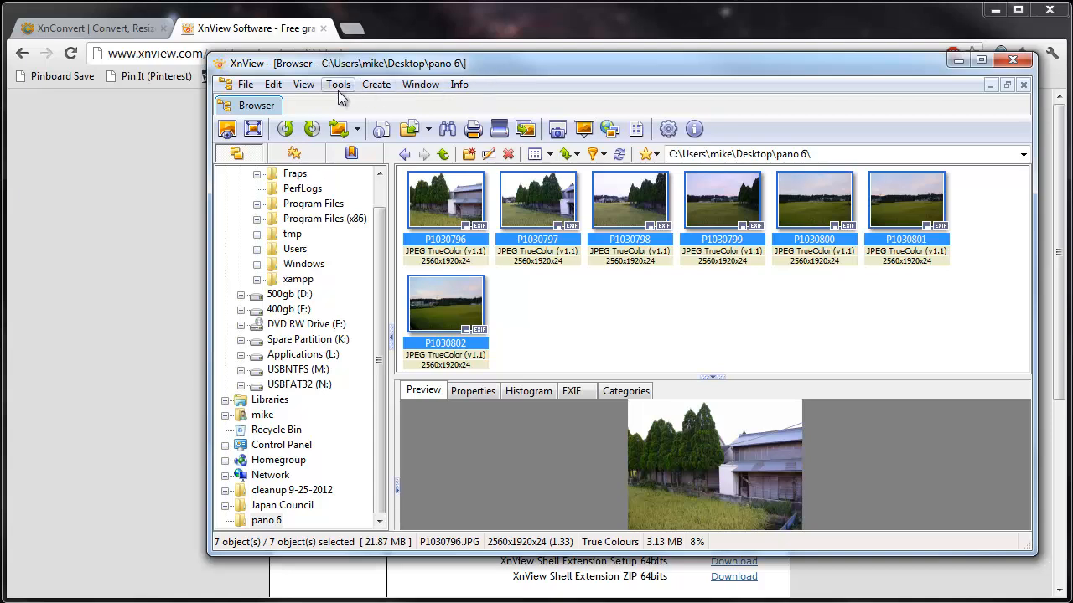
{"action": "mouse_move", "coordinate": [340, 89]}
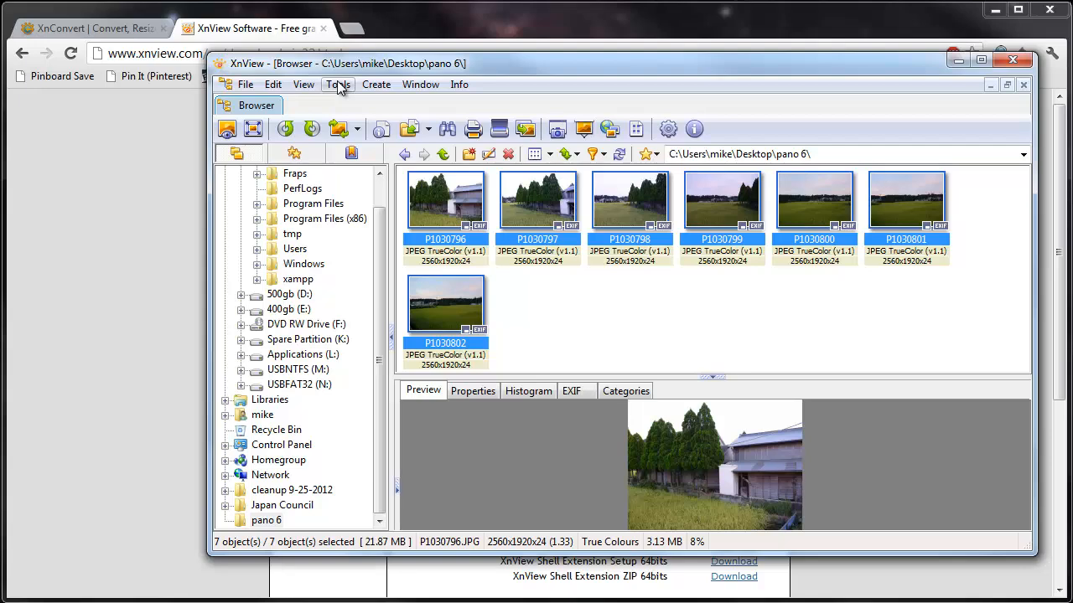
Launch Batch Processing from the Tools menu for the seven selected photos
{"action": "left_click", "coordinate": [337, 84]}
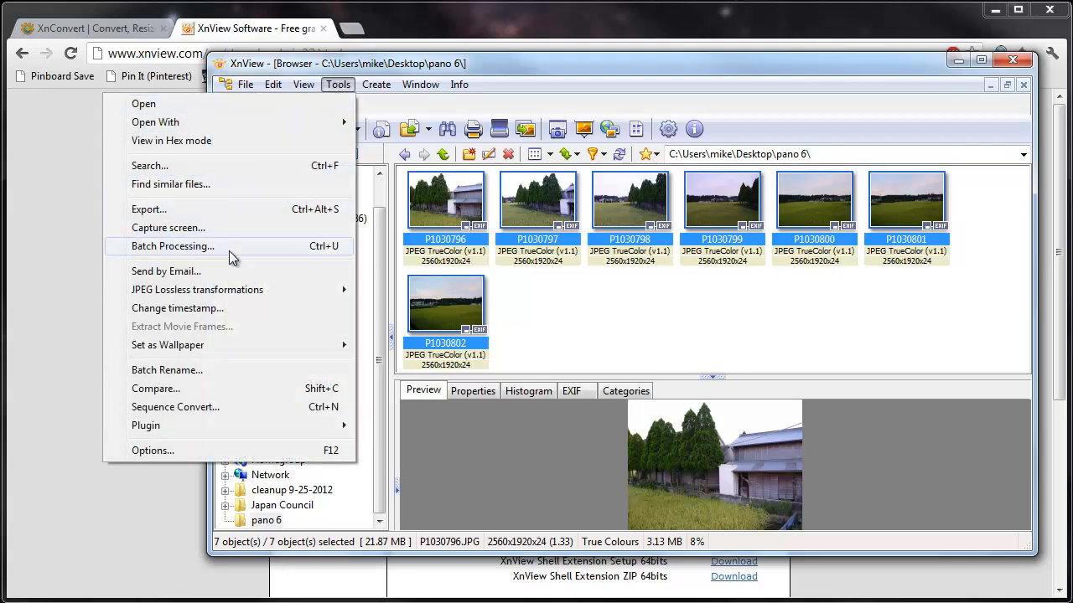
{"action": "left_click", "coordinate": [173, 246]}
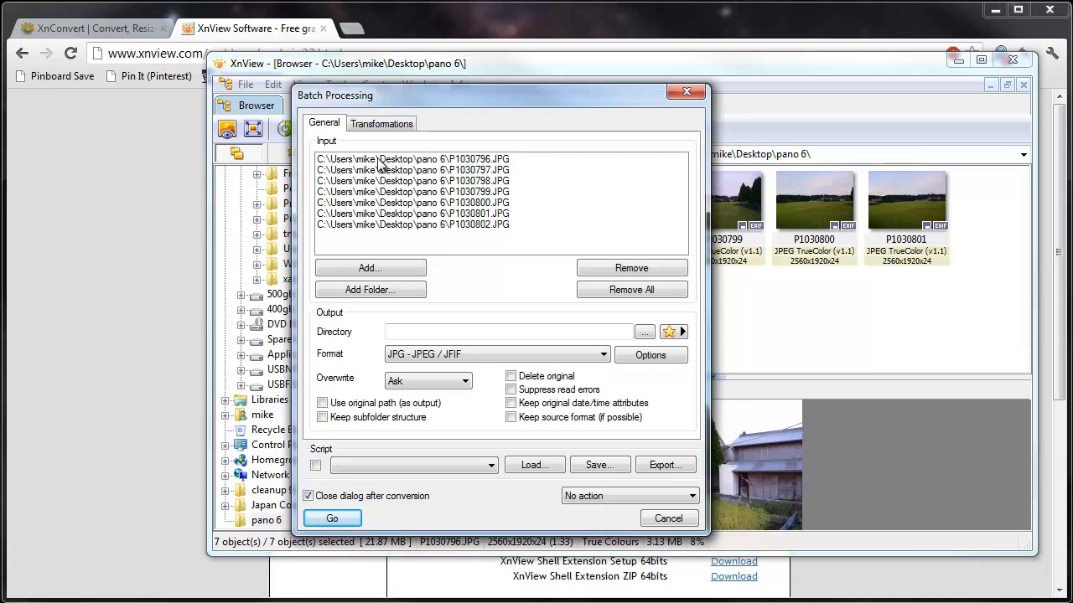
{"action": "mouse_move", "coordinate": [401, 165]}
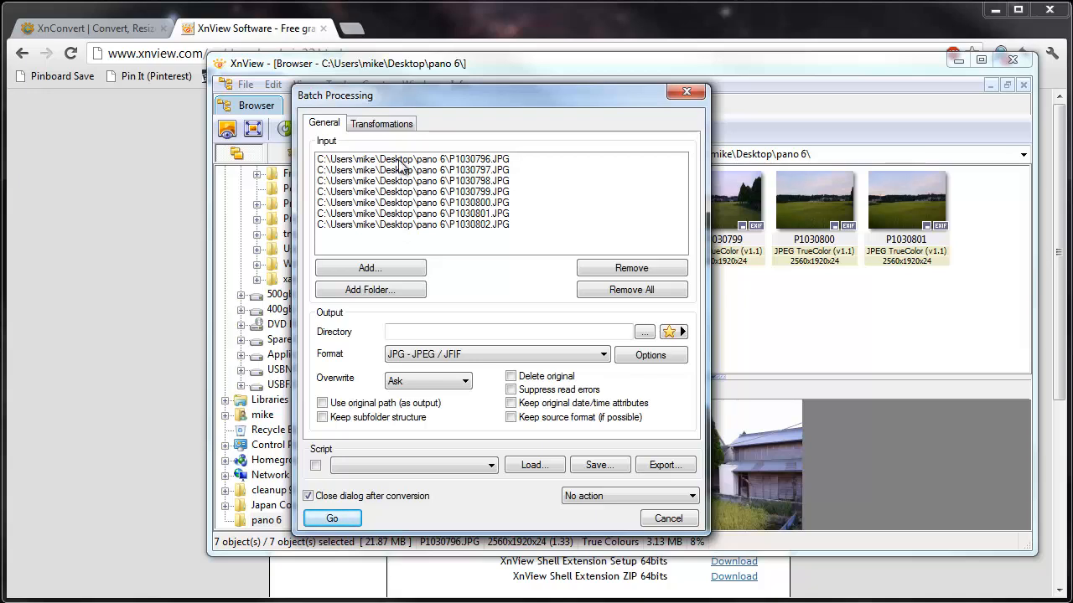
{"action": "mouse_move", "coordinate": [388, 200]}
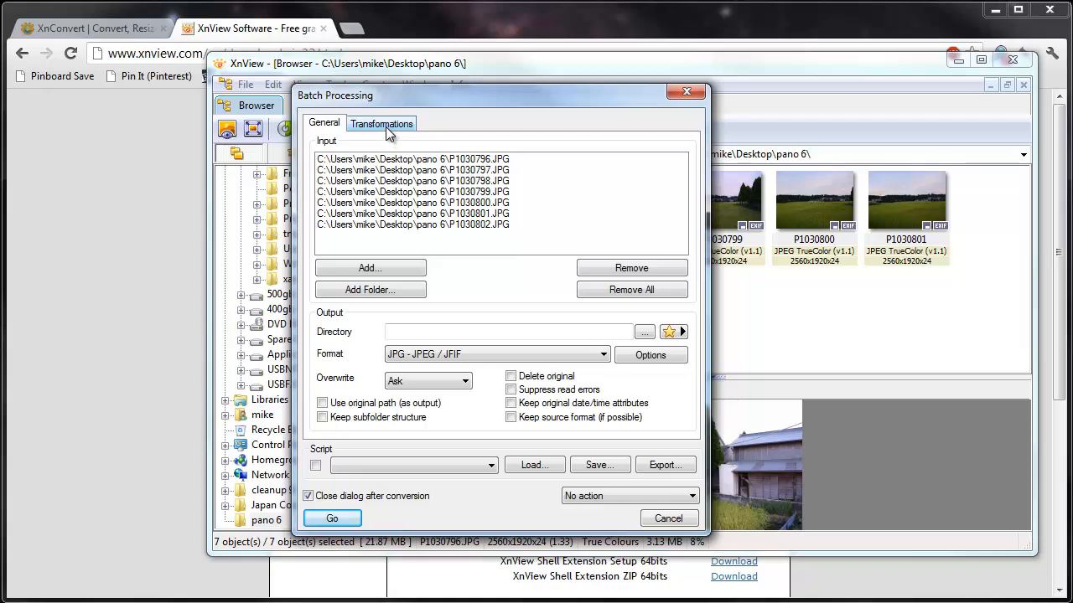
Show the Transformations tab of the Batch Processing dialog
{"action": "left_click", "coordinate": [381, 123]}
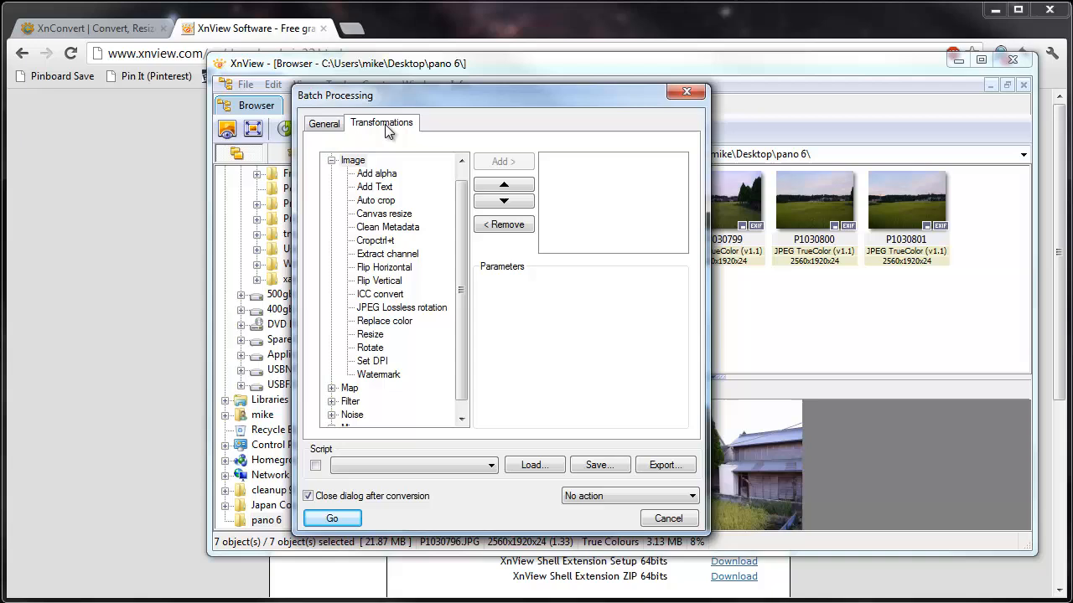
{"action": "mouse_move", "coordinate": [375, 317]}
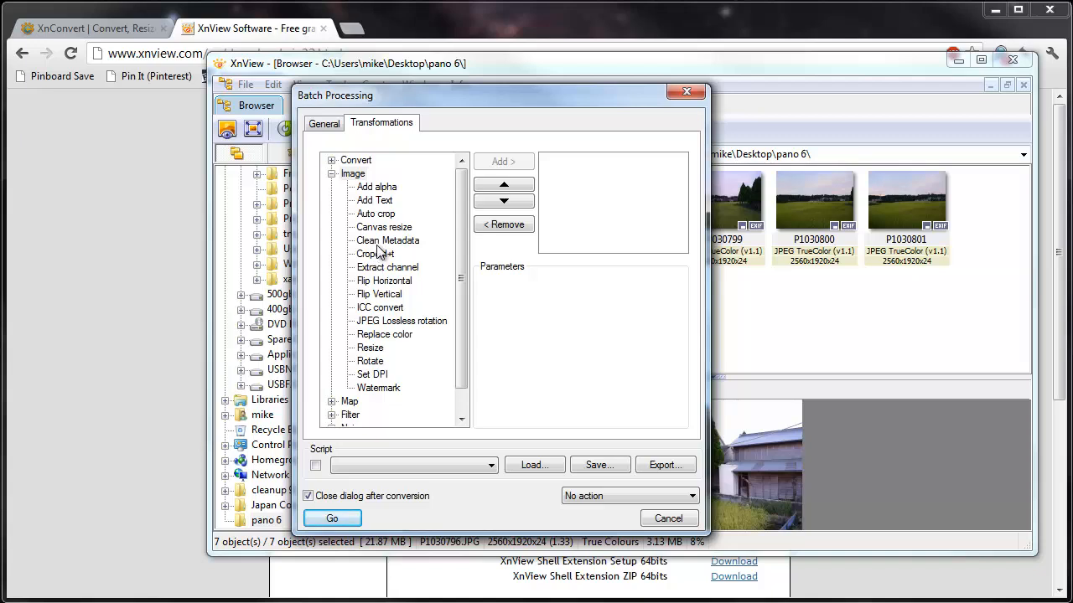
{"action": "mouse_move", "coordinate": [378, 334]}
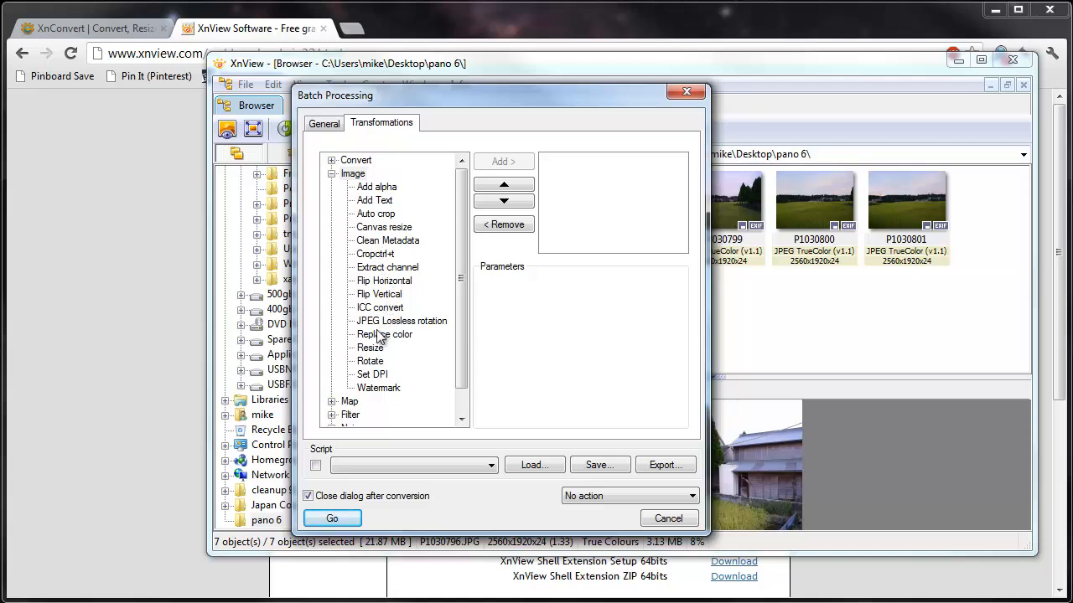
{"action": "mouse_move", "coordinate": [371, 352]}
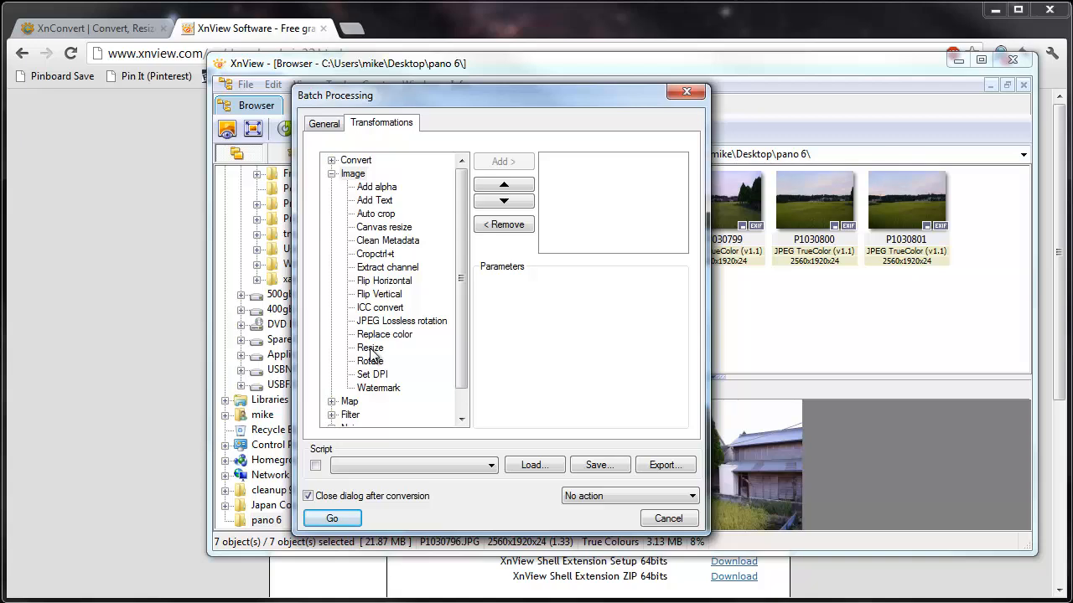
Add a Resize transformation and focus its pixel Width field
{"action": "left_click", "coordinate": [370, 347]}
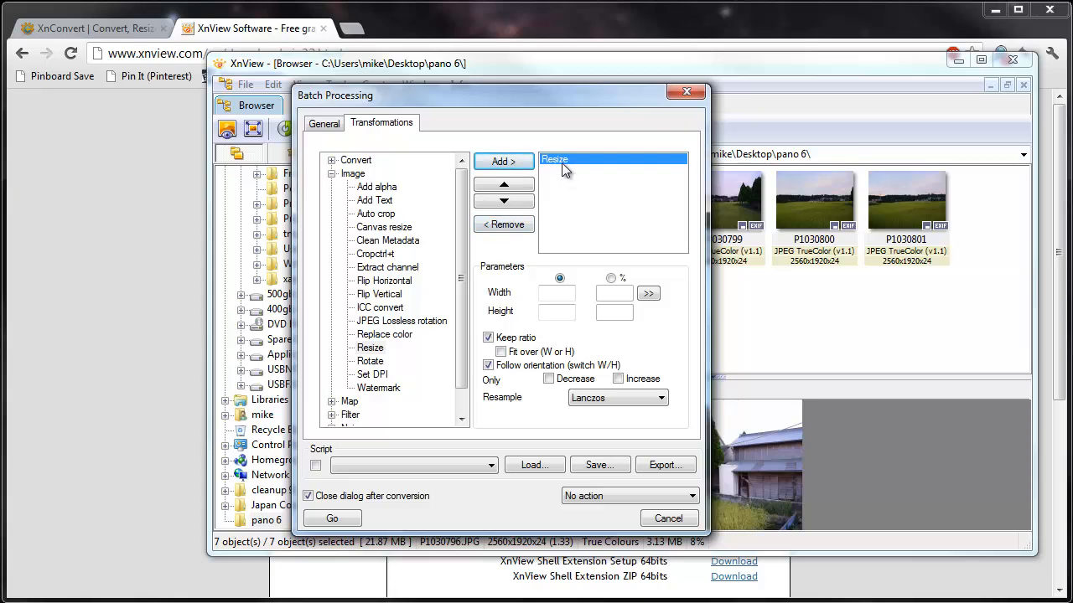
{"action": "mouse_move", "coordinate": [564, 173]}
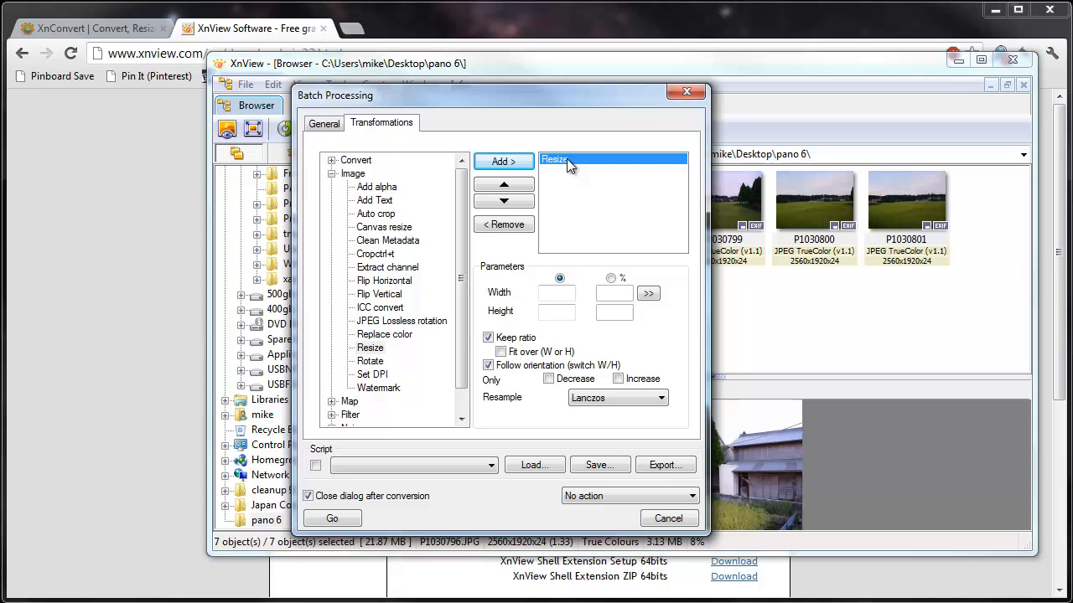
{"action": "mouse_move", "coordinate": [595, 285]}
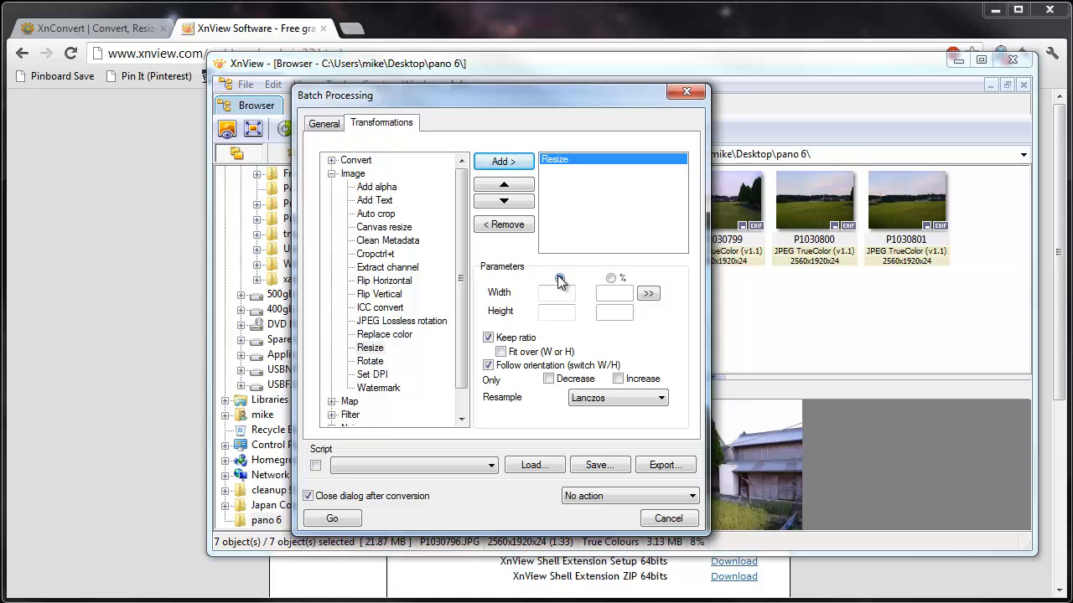
{"action": "left_click", "coordinate": [555, 293]}
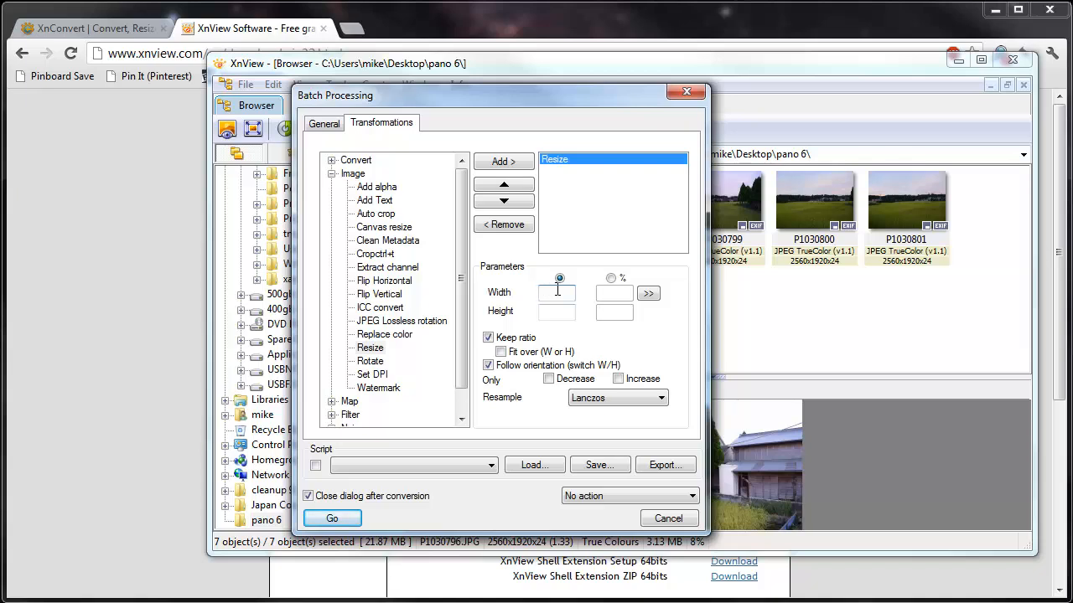
Enter 900 pixels for the Resize width and height, keeping the aspect ratio
{"action": "type", "text": "900"}
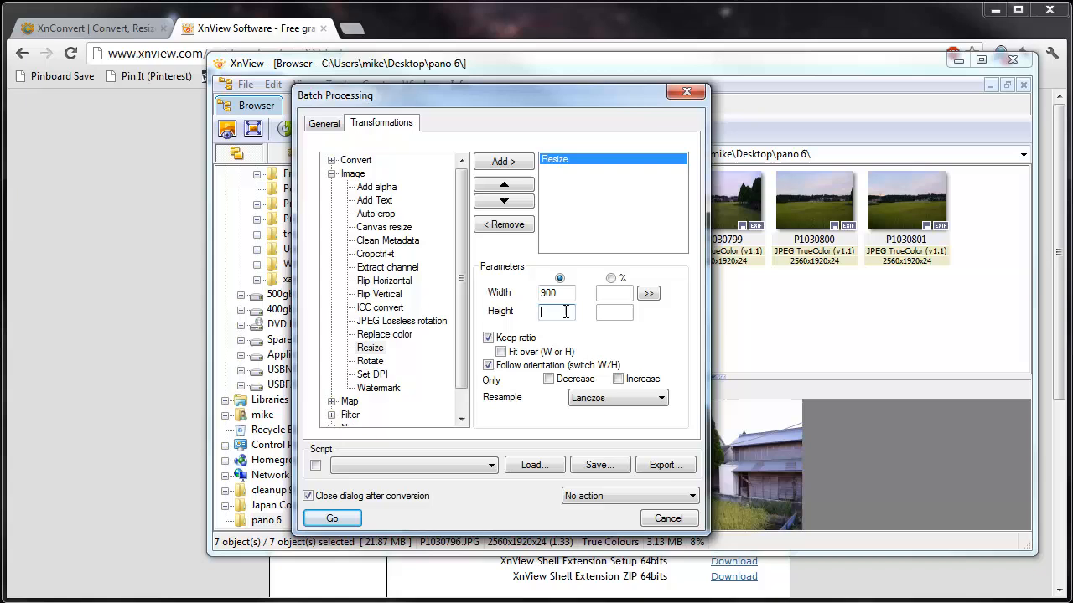
{"action": "type", "text": "900"}
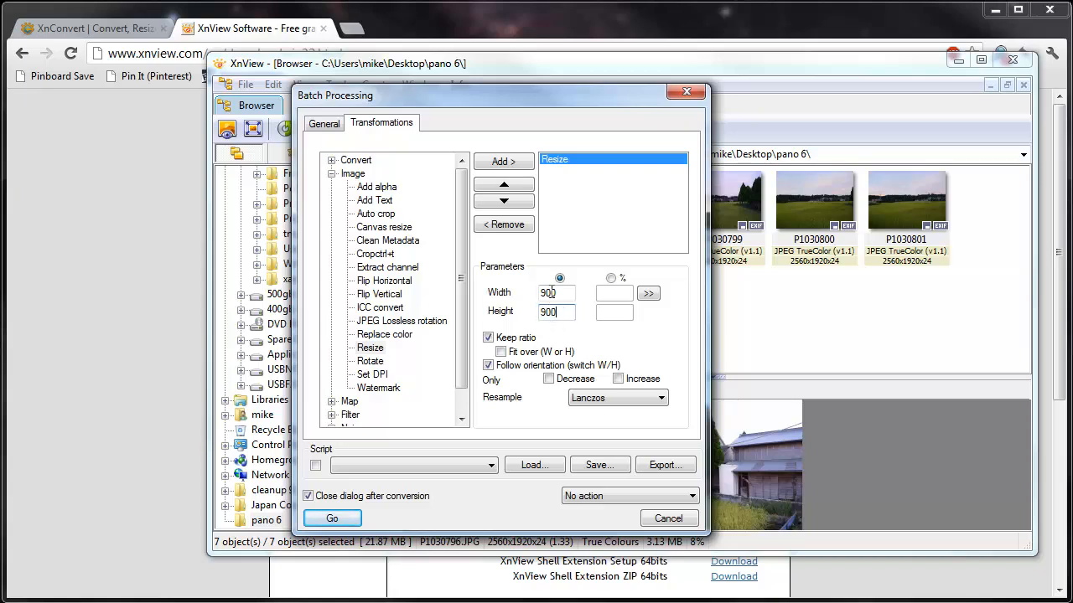
{"action": "left_click", "coordinate": [556, 292]}
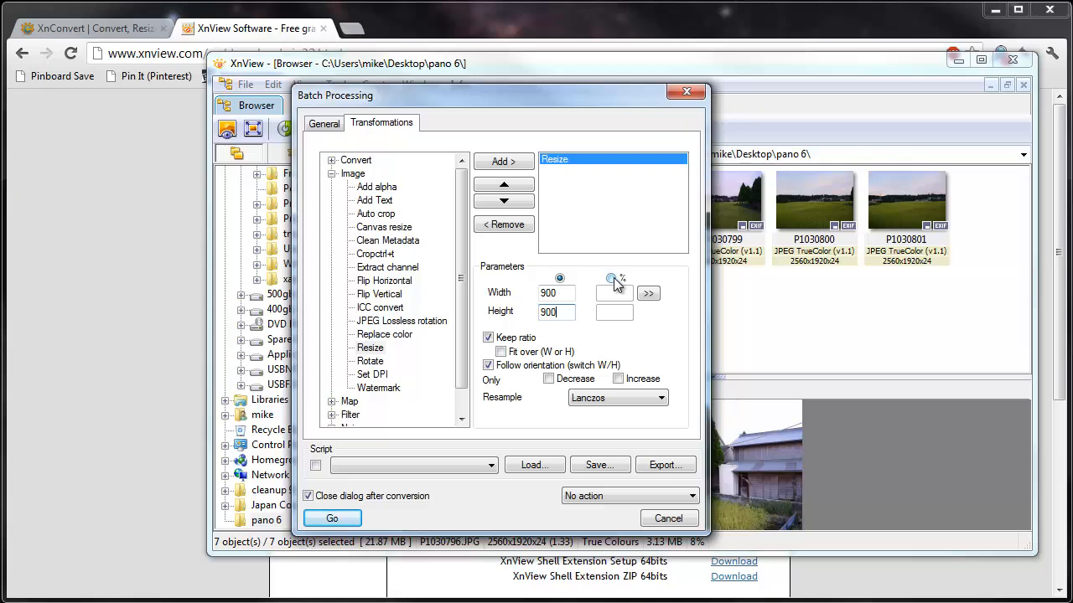
{"action": "left_click", "coordinate": [648, 293]}
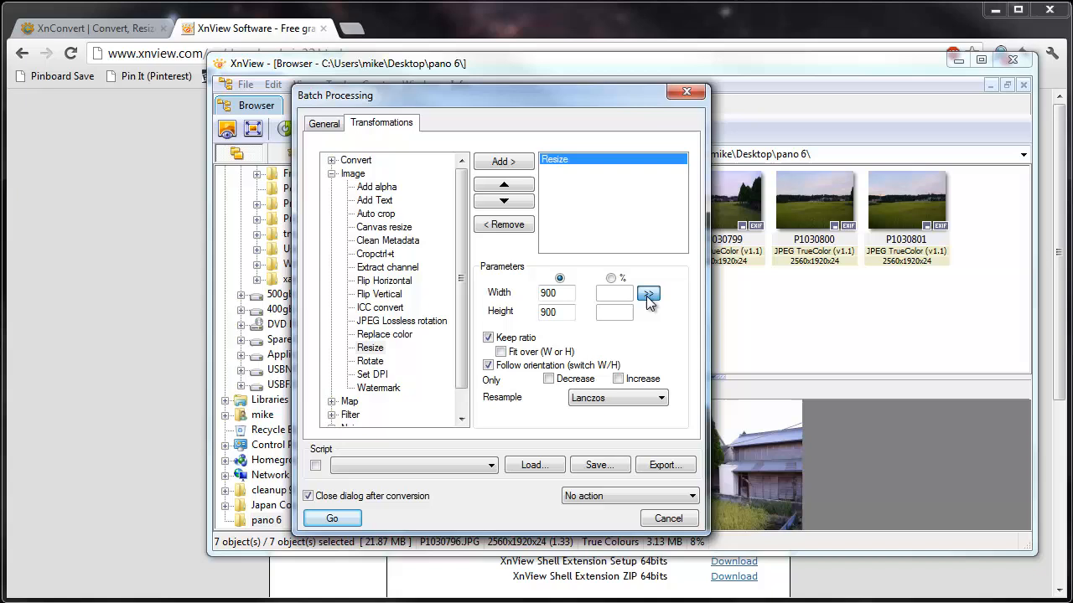
{"action": "left_click", "coordinate": [649, 293]}
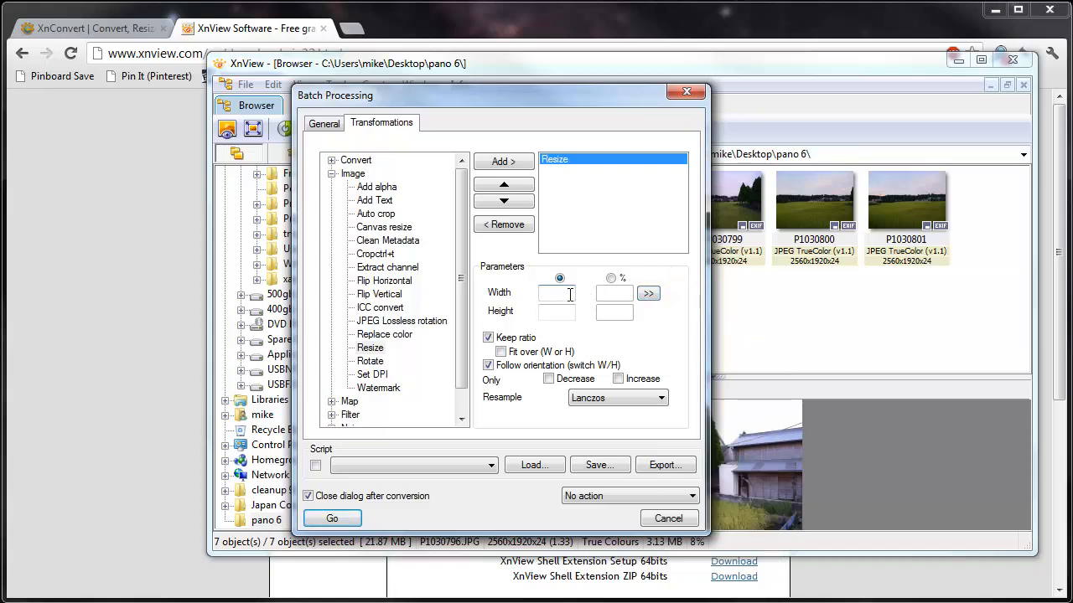
{"action": "type", "text": "900"}
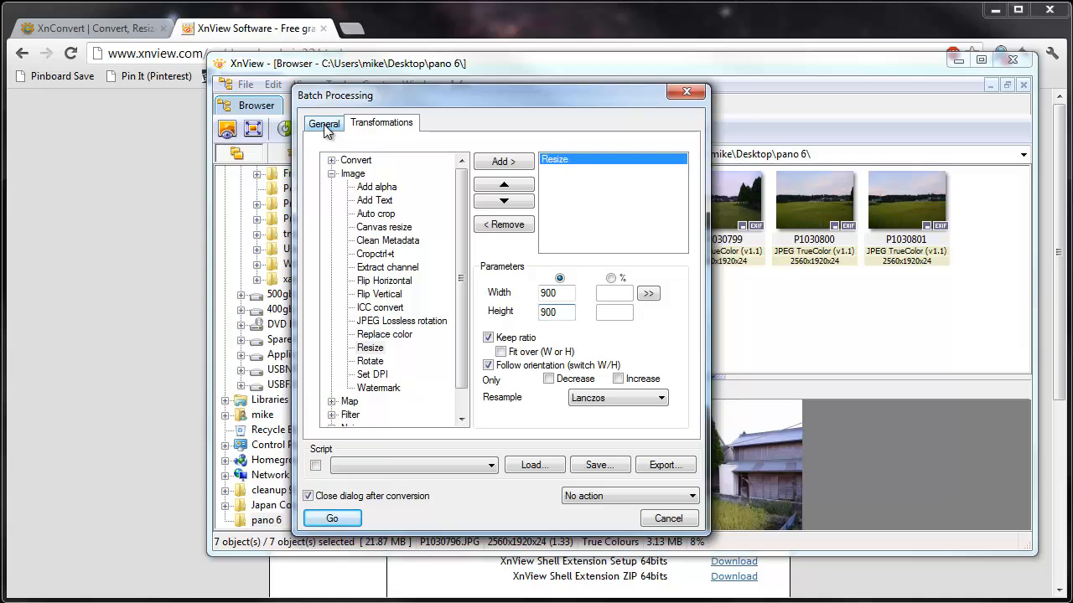
Return to the General tab showing the seven input JPEGs and output options
{"action": "left_click", "coordinate": [324, 124]}
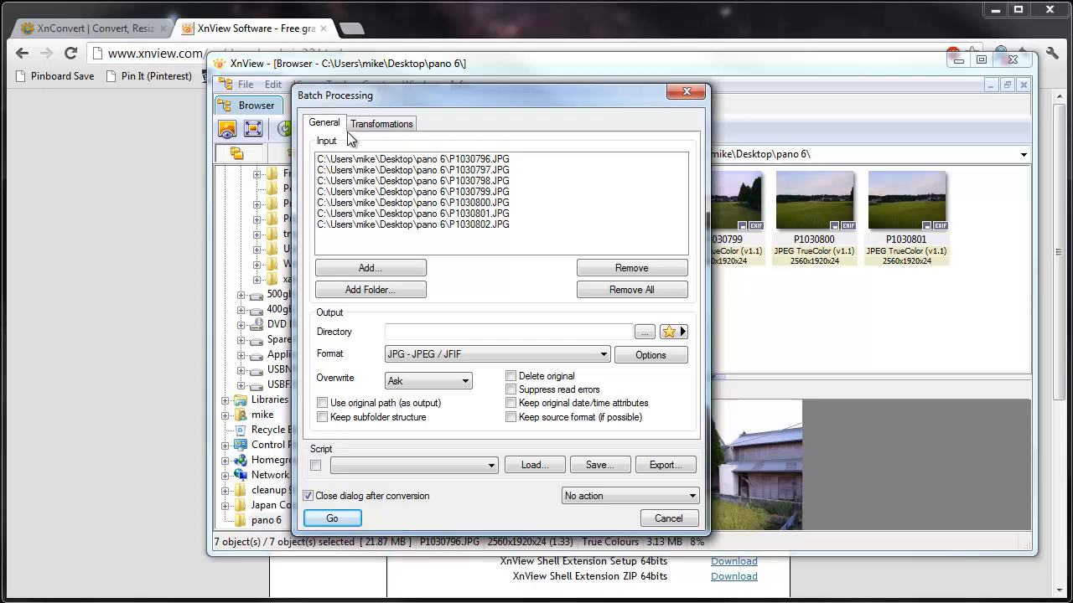
{"action": "mouse_move", "coordinate": [465, 327]}
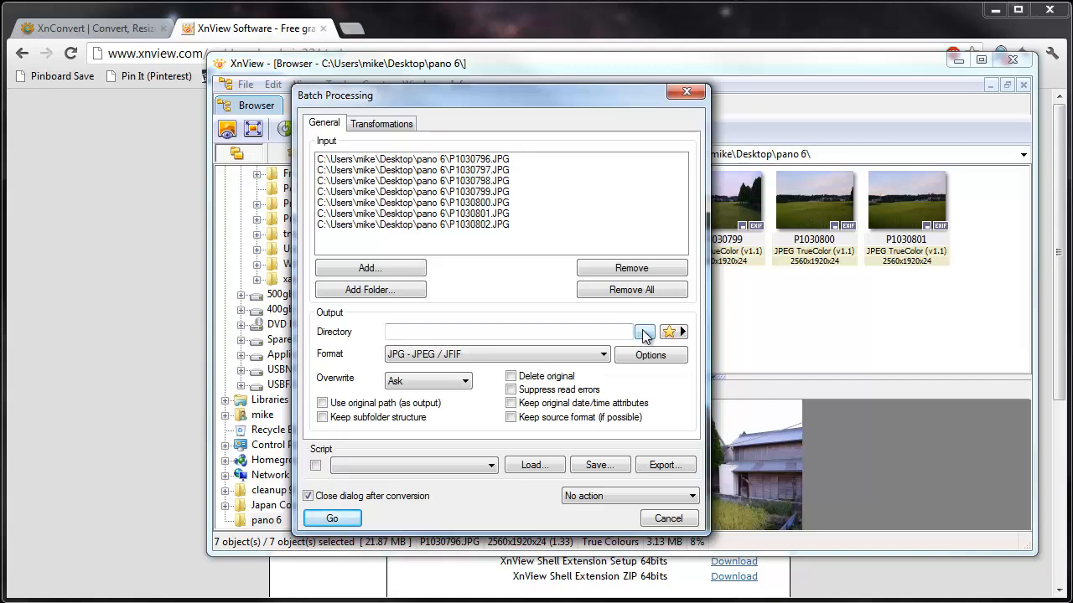
Create a 'resized' folder inside pano 6 and set it as output directory
{"action": "left_click", "coordinate": [646, 332]}
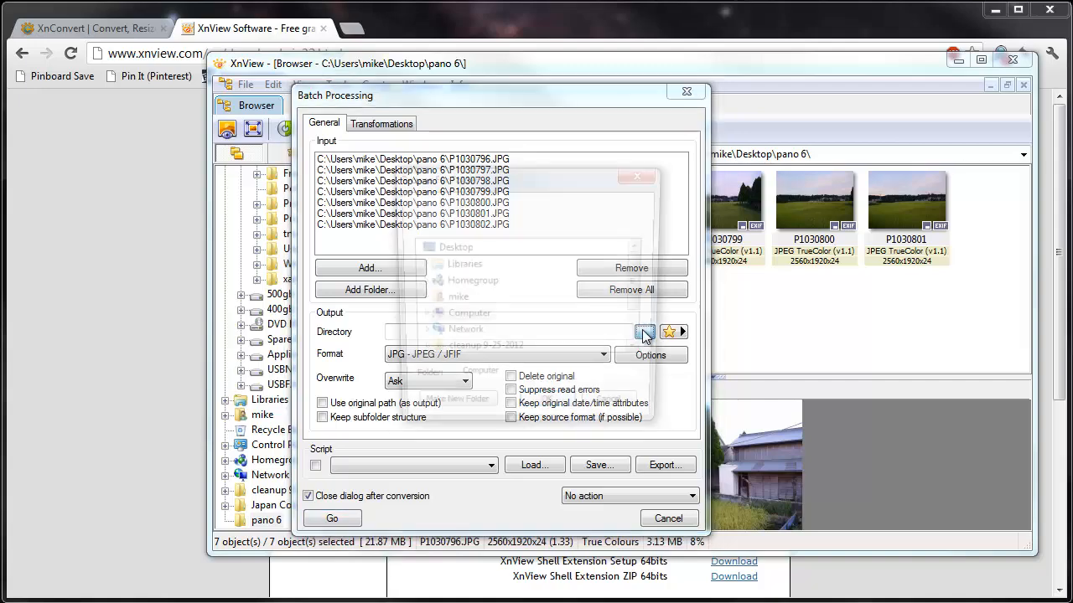
{"action": "left_click", "coordinate": [645, 332]}
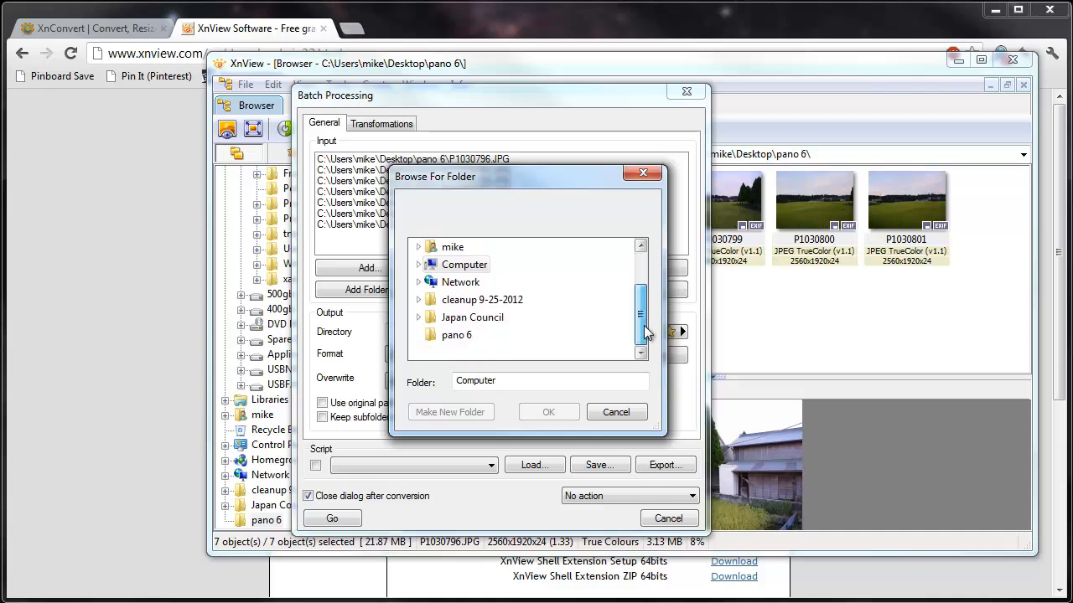
{"action": "left_click", "coordinate": [457, 335]}
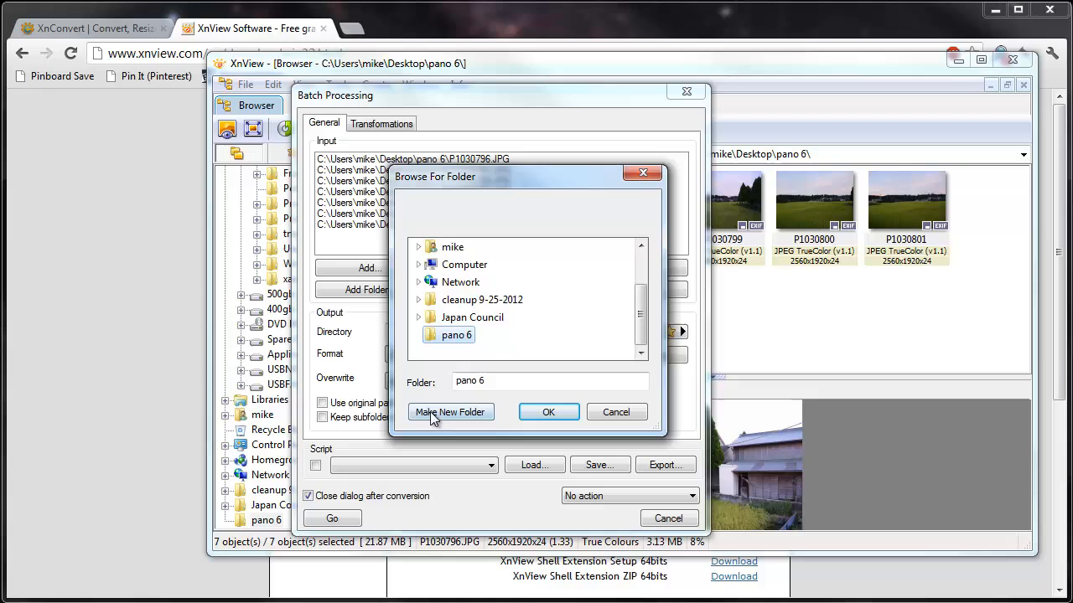
{"action": "left_click", "coordinate": [450, 411]}
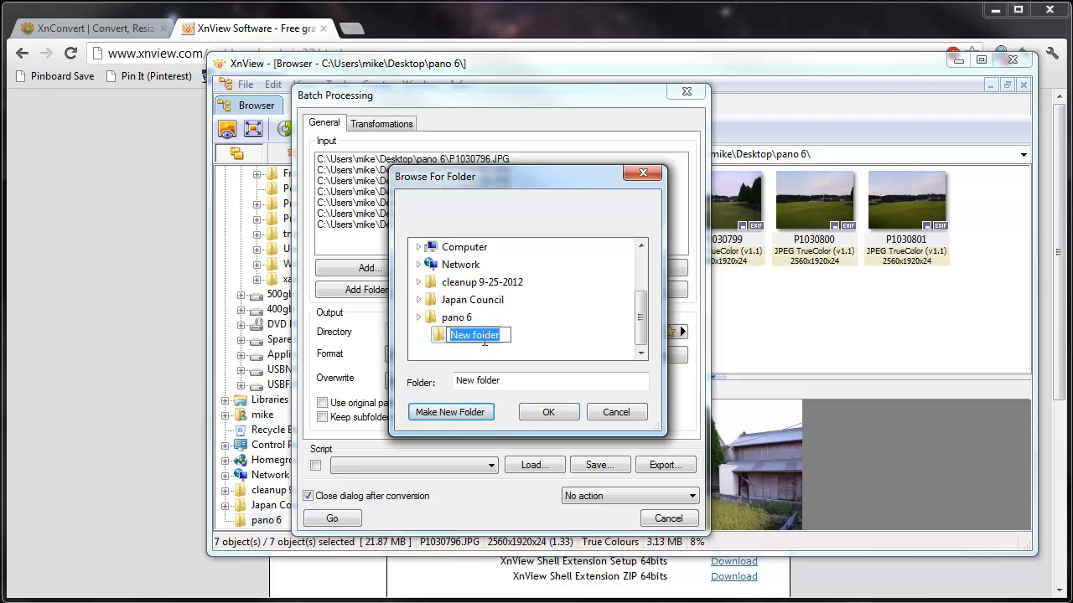
{"action": "type", "text": "resized"}
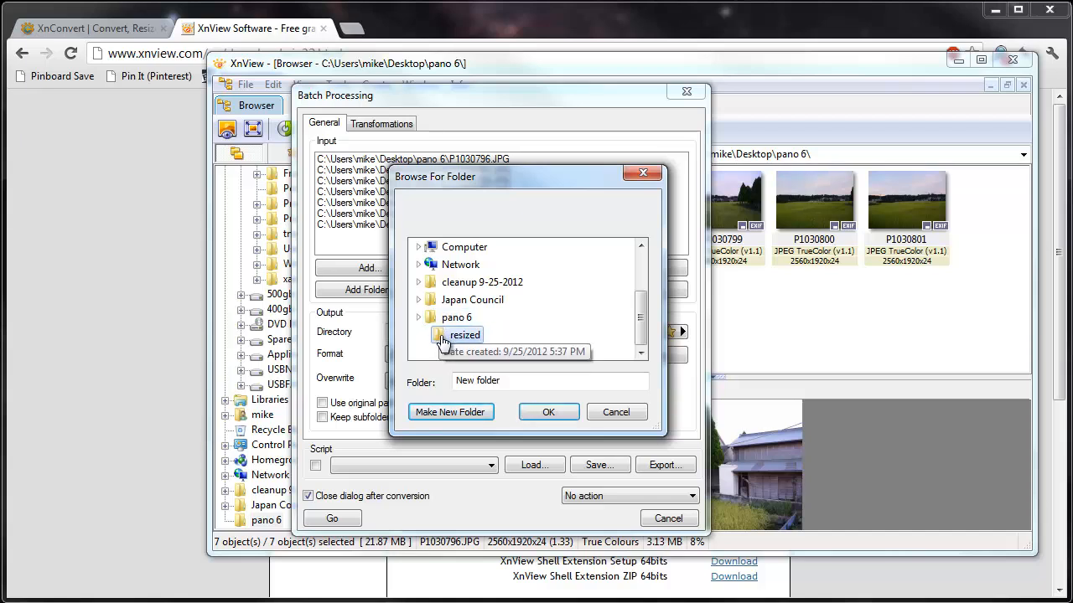
{"action": "left_click", "coordinate": [465, 334]}
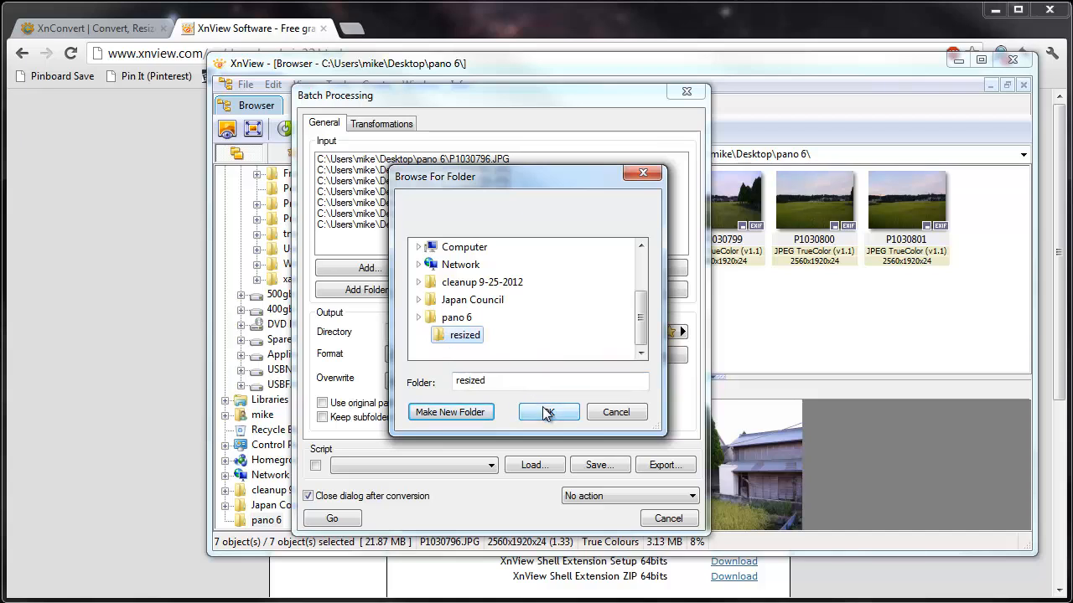
{"action": "left_click", "coordinate": [548, 412]}
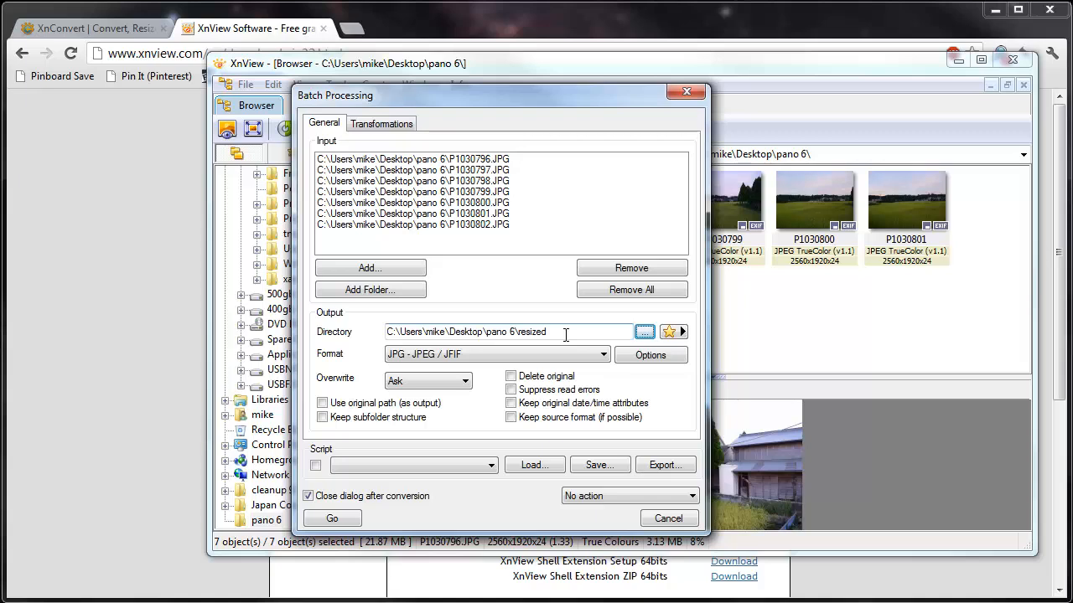
Review the Transformations and General tabs, then run the batch with Go
{"action": "left_click", "coordinate": [380, 123]}
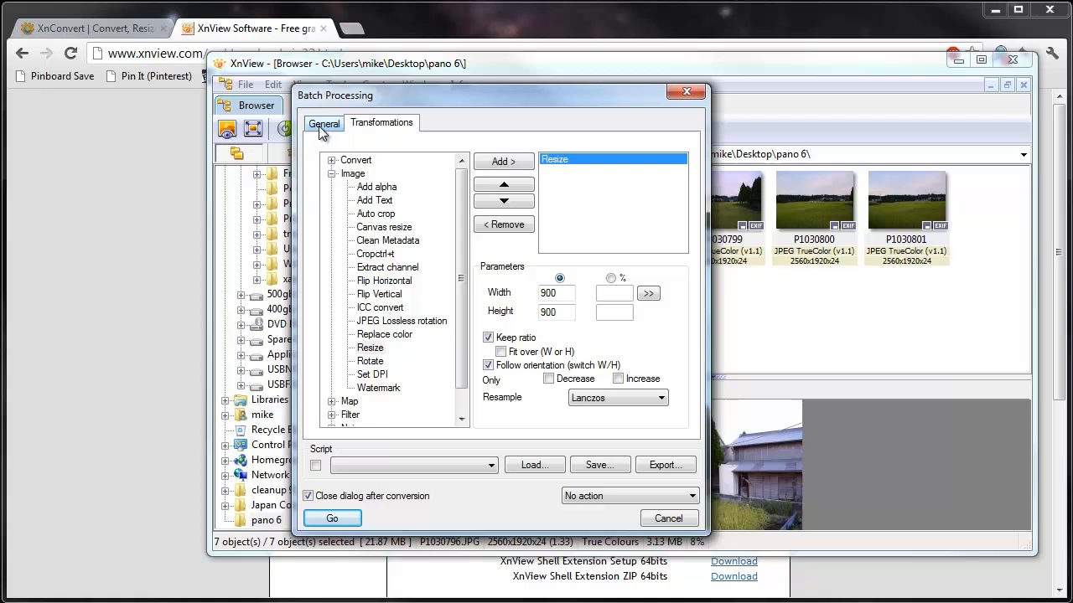
{"action": "left_click", "coordinate": [323, 123]}
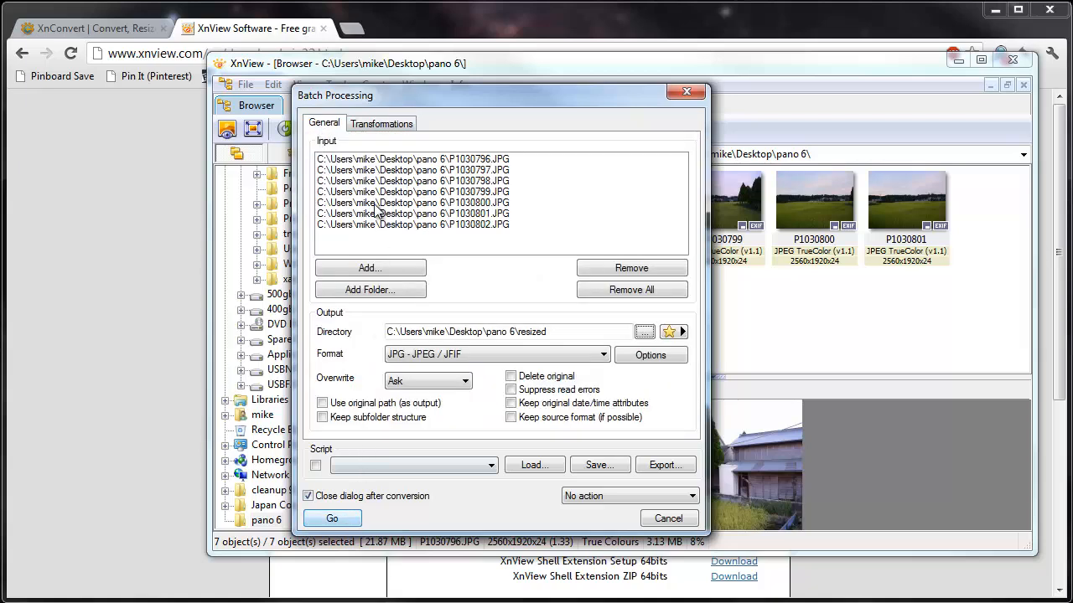
{"action": "left_click", "coordinate": [381, 123]}
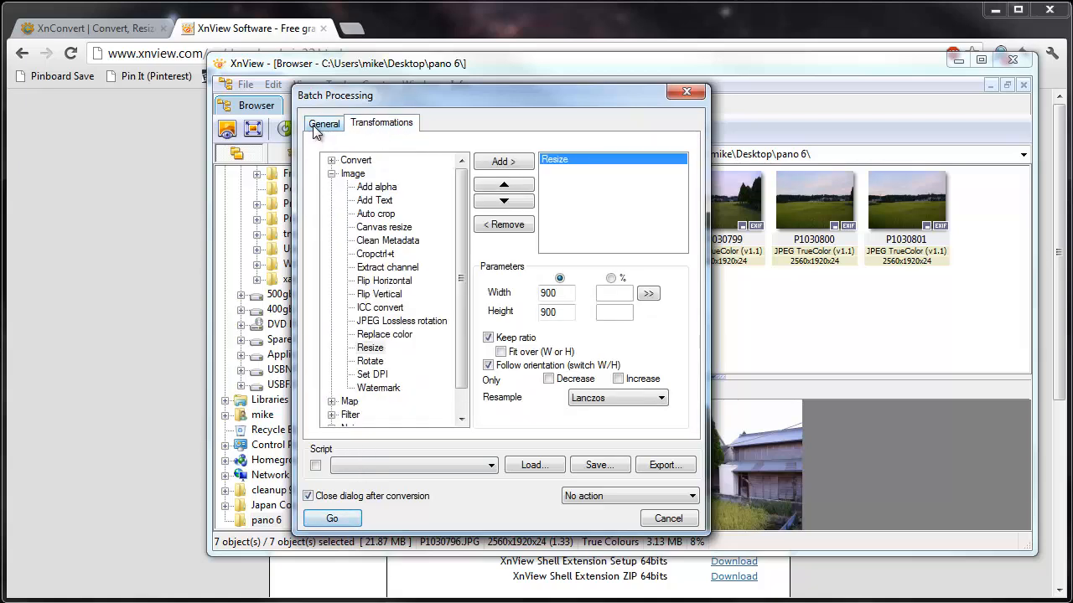
{"action": "left_click", "coordinate": [324, 122]}
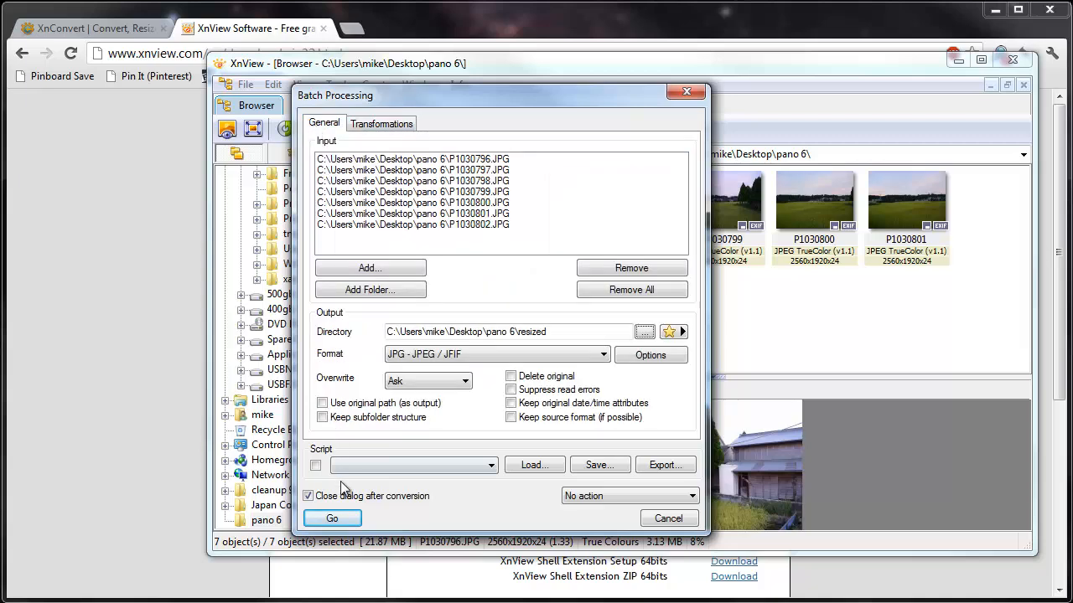
{"action": "left_click", "coordinate": [332, 518]}
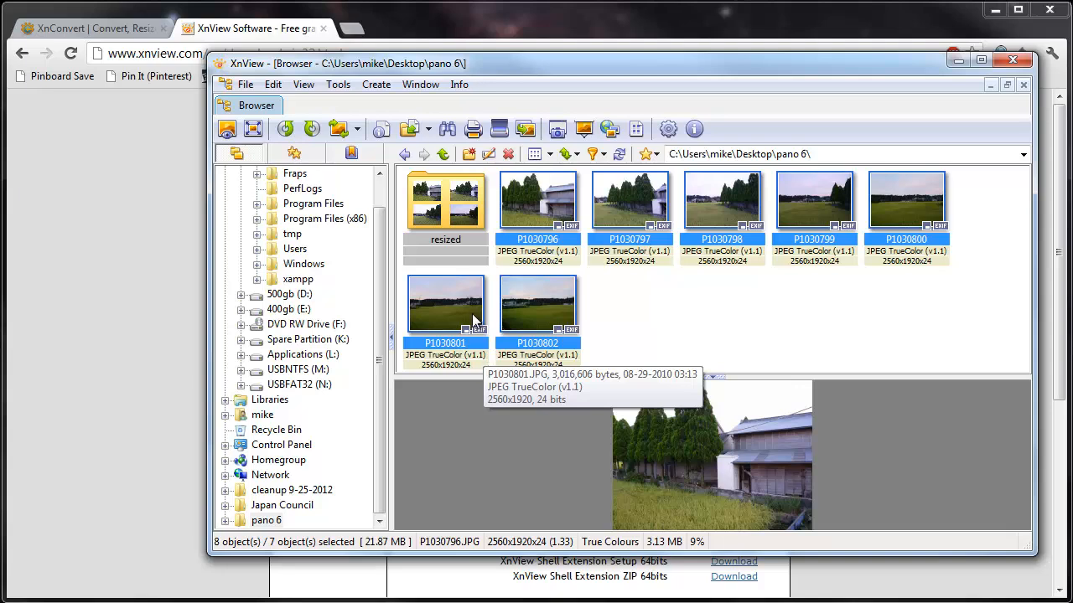
{"action": "mouse_move", "coordinate": [379, 323]}
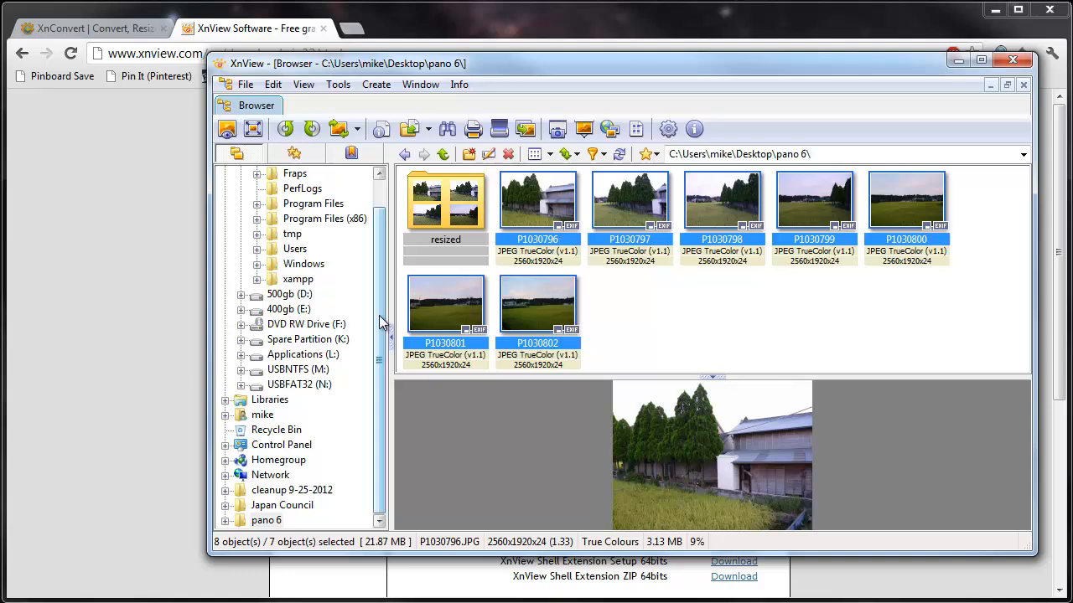
{"action": "left_click", "coordinate": [267, 521]}
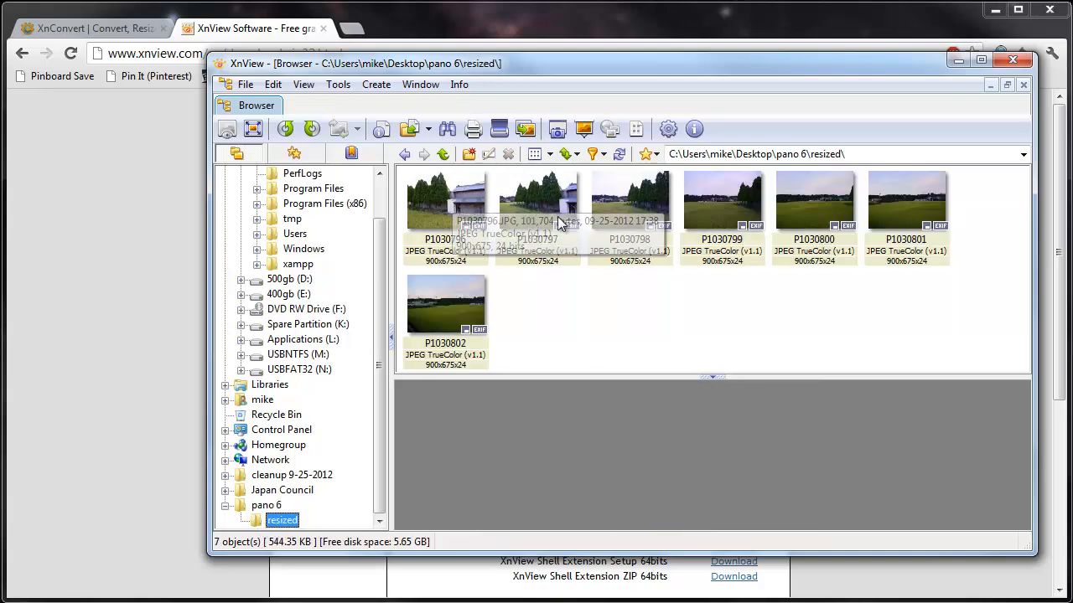
{"action": "left_click", "coordinate": [907, 199]}
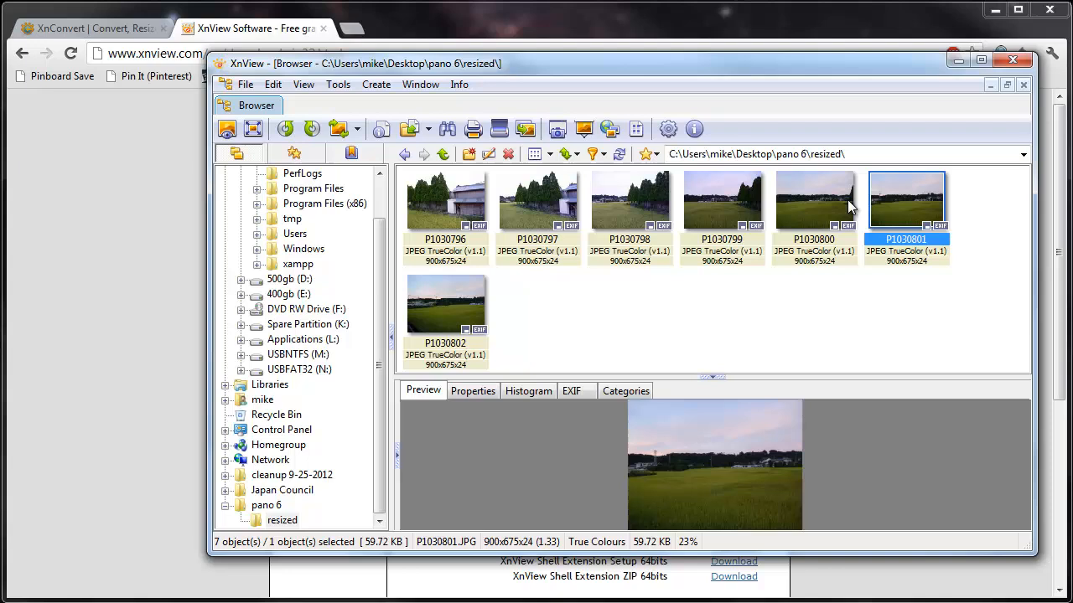
{"action": "left_click", "coordinate": [537, 200]}
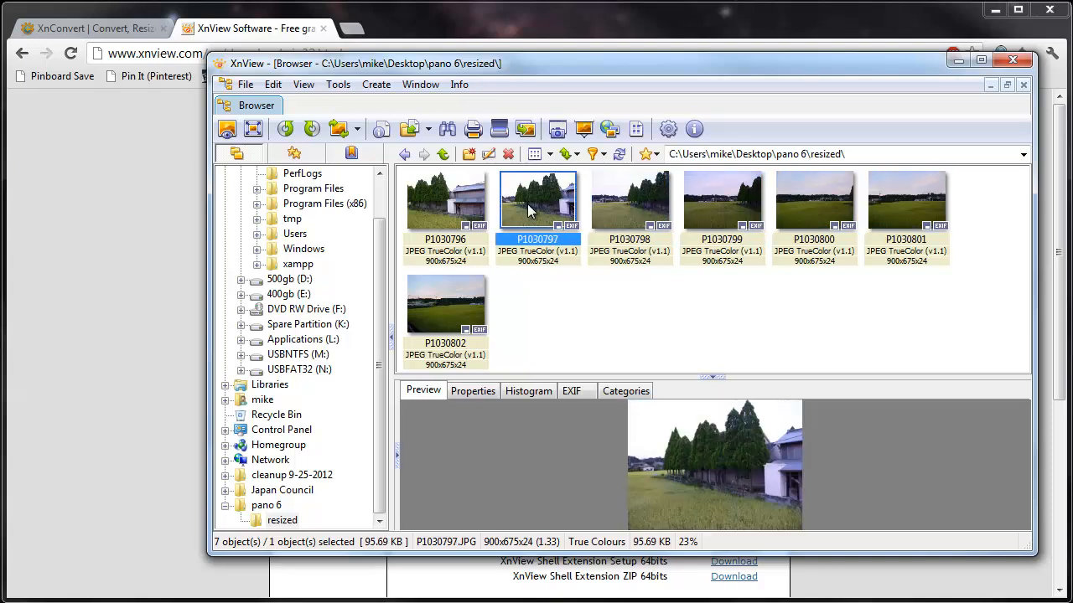
{"action": "left_click", "coordinate": [445, 200]}
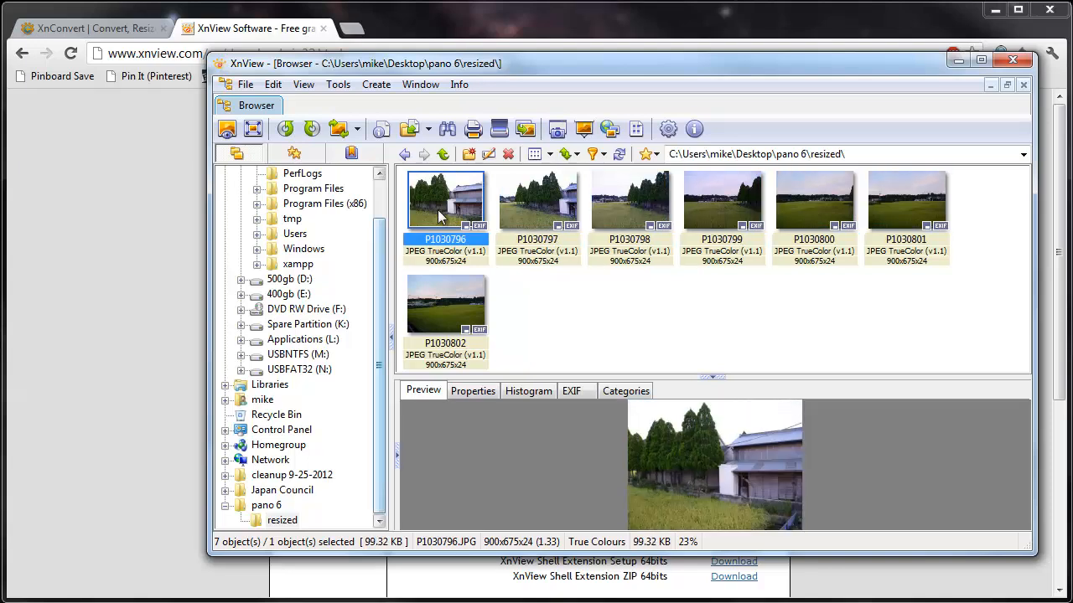
{"action": "left_click", "coordinate": [266, 505]}
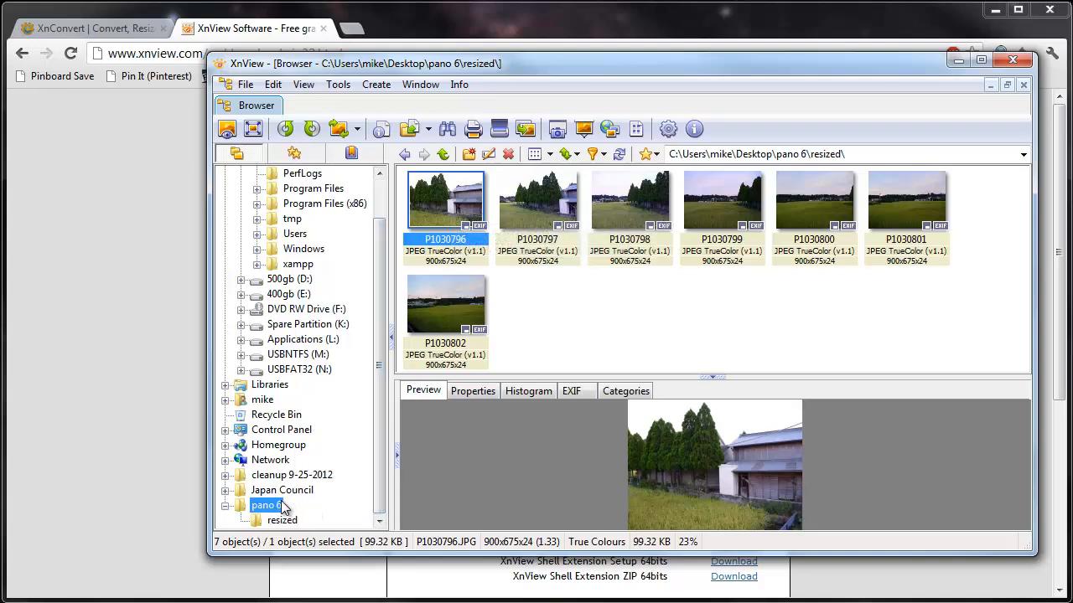
{"action": "left_click", "coordinate": [266, 504]}
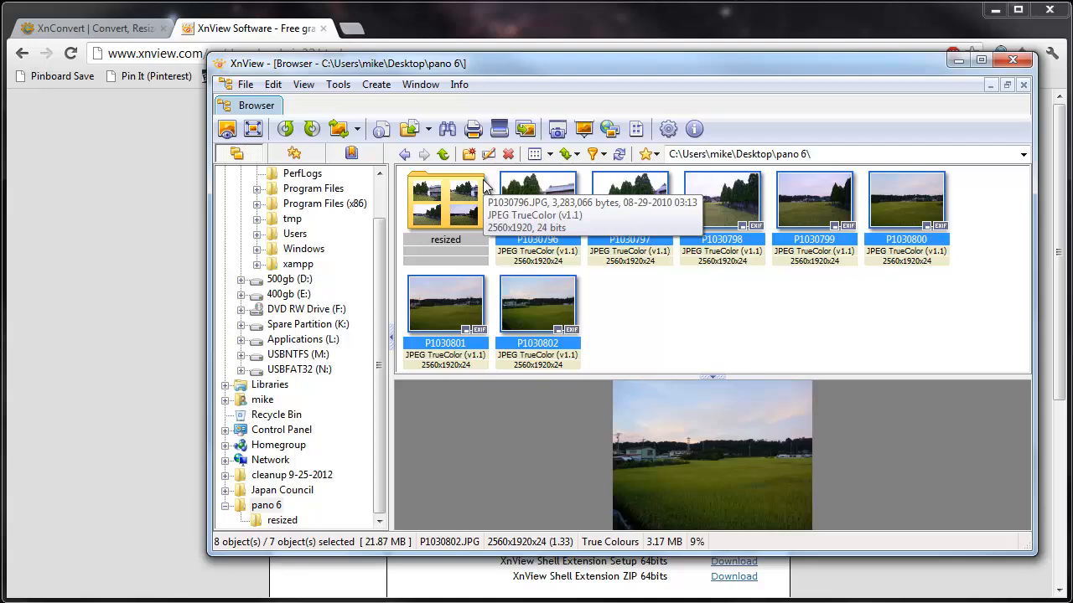
Reopen Batch Processing and bring up the JPEG output format options
{"action": "left_click", "coordinate": [338, 84]}
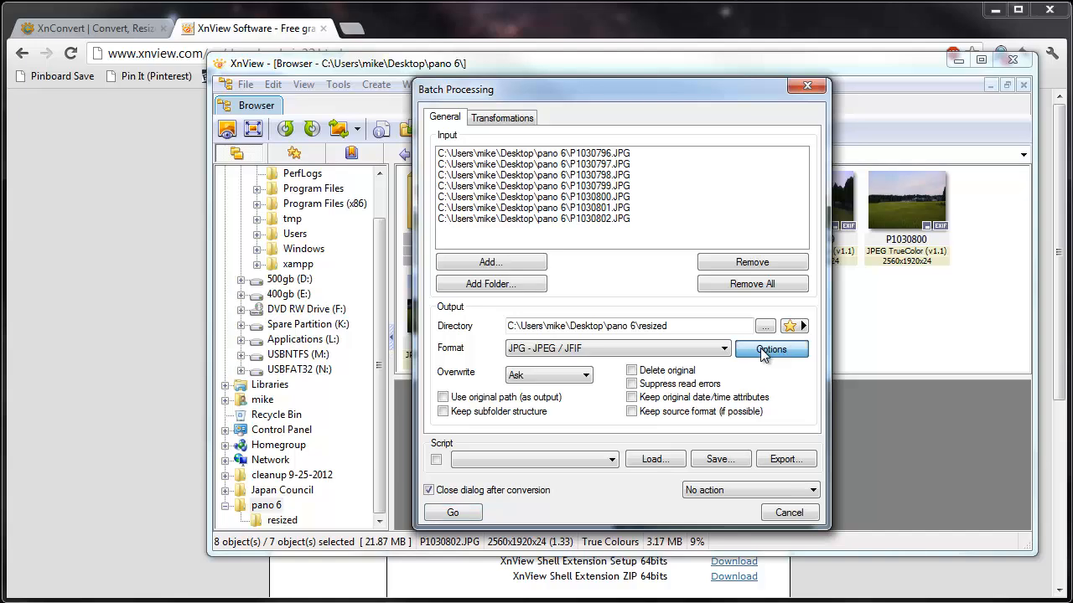
{"action": "left_click", "coordinate": [770, 350]}
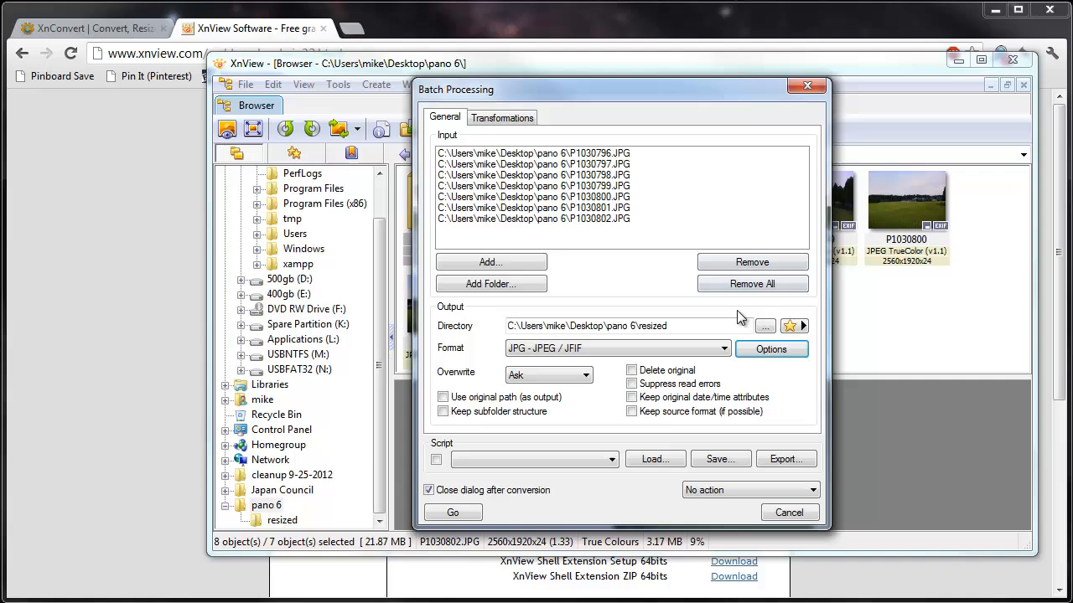
Set the JPEG write quality to 68, then close Options and the Batch Processing window
{"action": "left_click", "coordinate": [770, 349]}
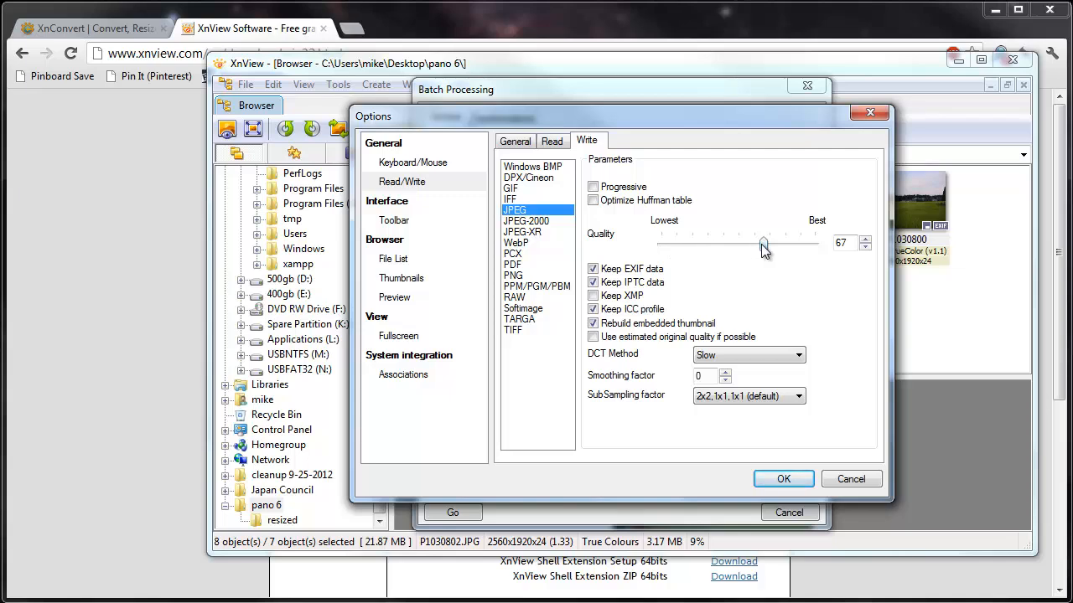
{"action": "left_click_drag", "start_coordinate": [763, 244], "coordinate": [761, 245]}
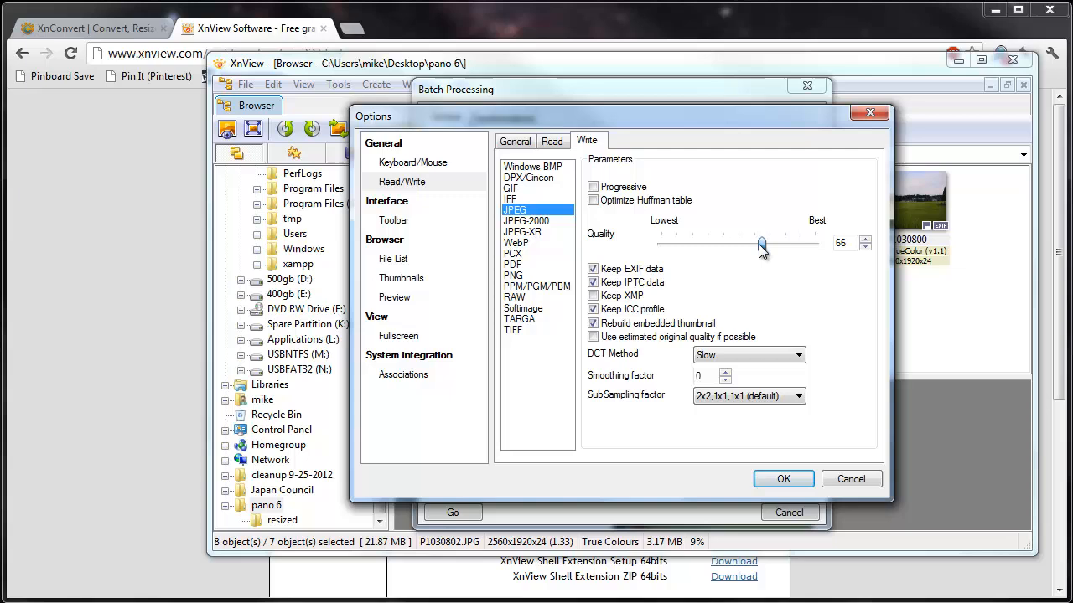
{"action": "left_click_drag", "start_coordinate": [758, 244], "coordinate": [764, 244]}
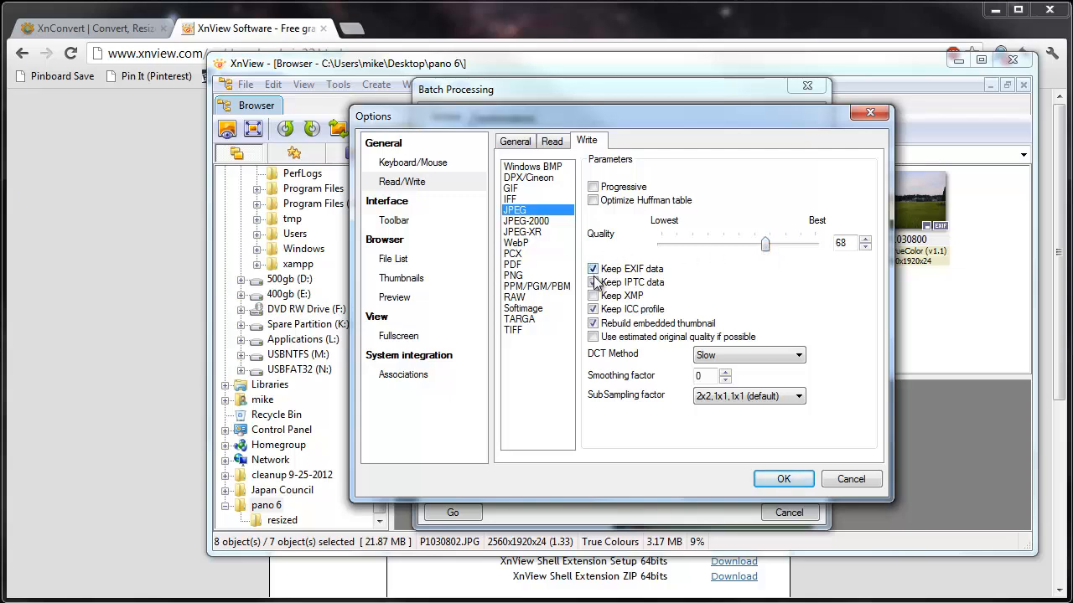
{"action": "left_click", "coordinate": [594, 282]}
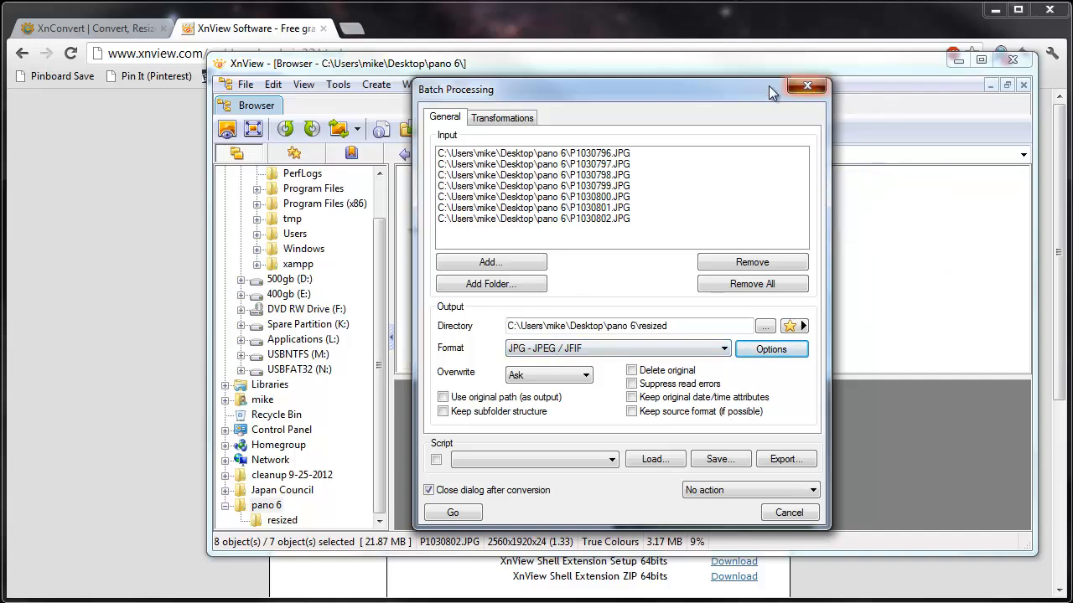
{"action": "left_click", "coordinate": [807, 86]}
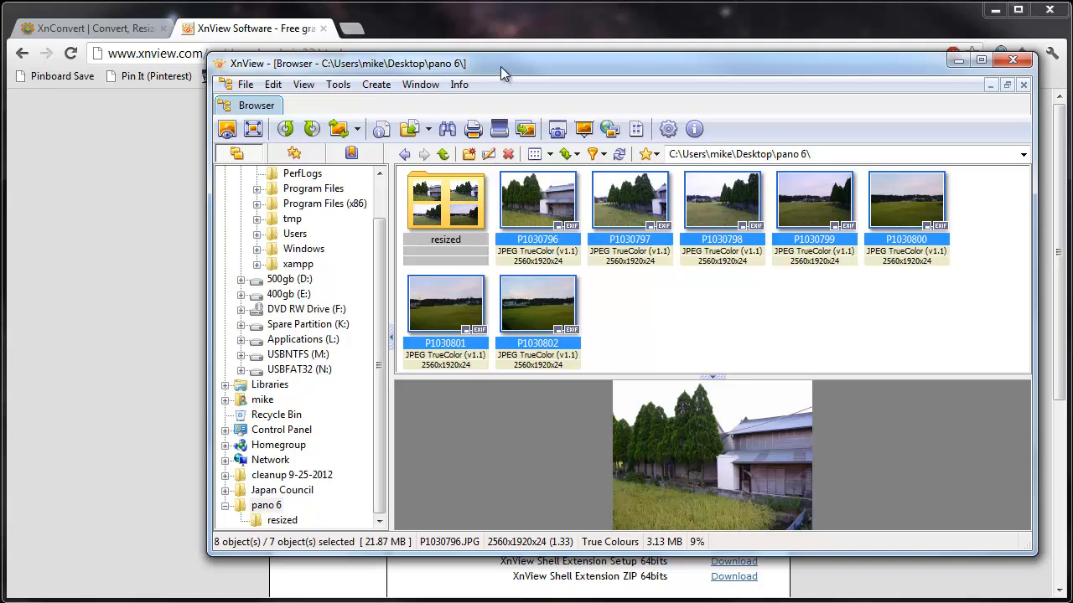